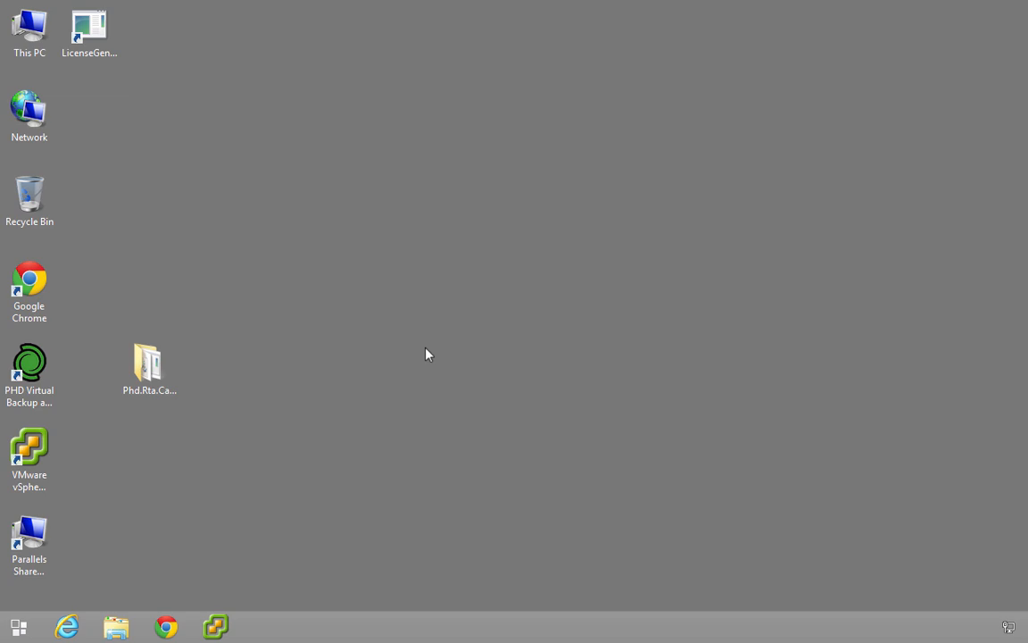
{"action": "mouse_move", "coordinate": [420, 361]}
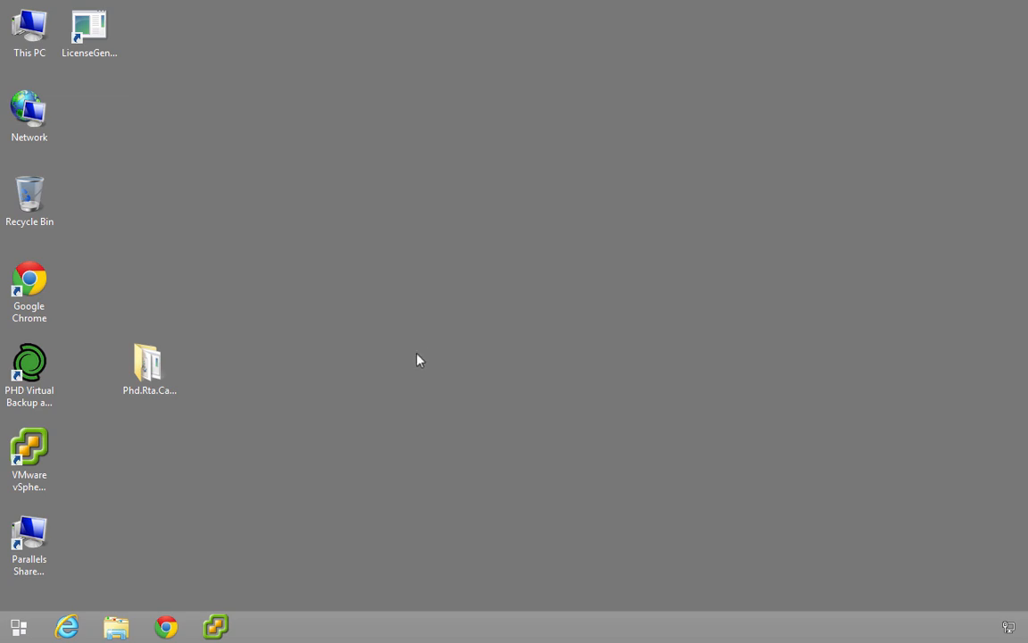
Step: Launch PHD.RTACalculator.exe from the extracted RTA calculator folder and minimize Explorer
{"action": "left_click", "coordinate": [150, 366]}
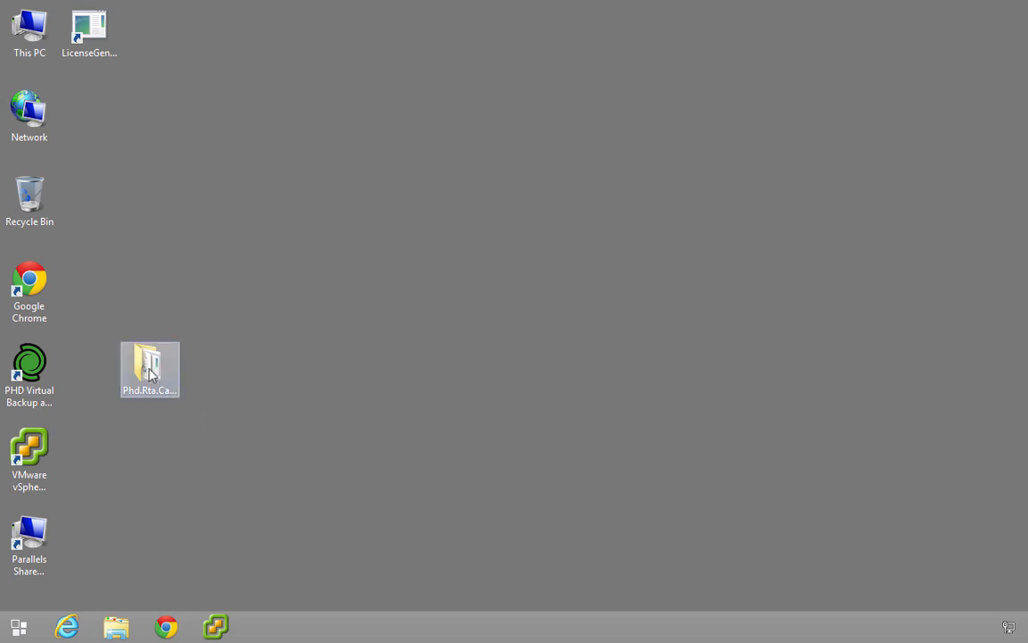
{"action": "double_click", "coordinate": [150, 368]}
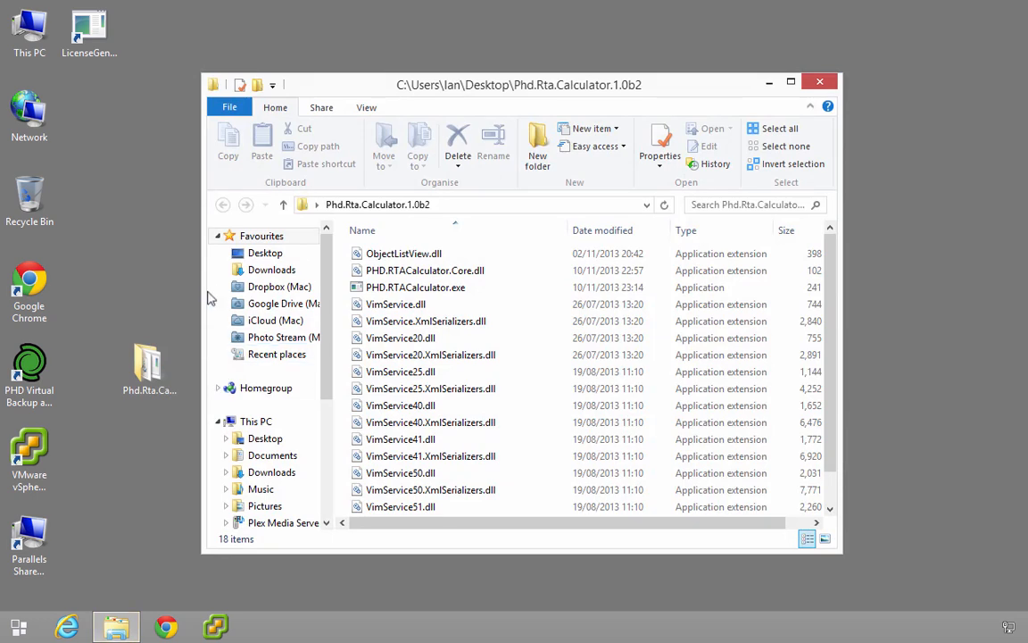
{"action": "left_click", "coordinate": [414, 286]}
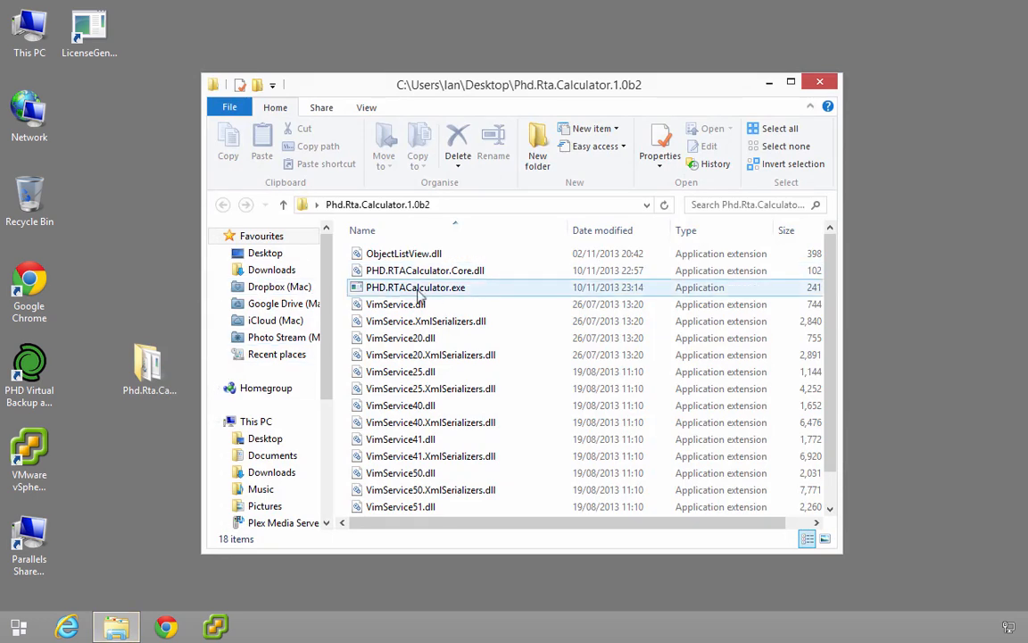
{"action": "left_click", "coordinate": [416, 285]}
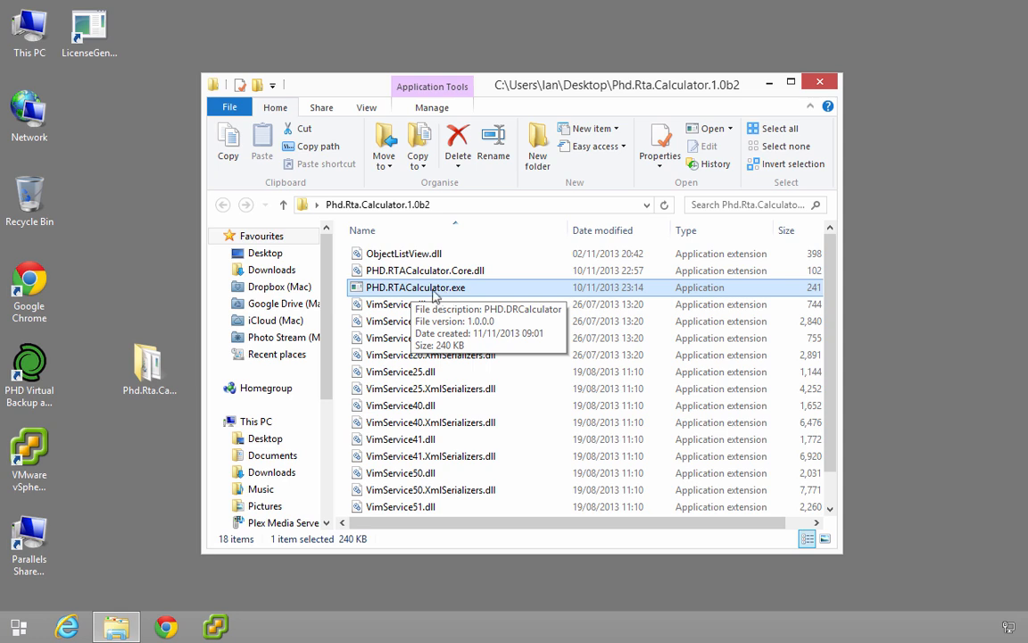
{"action": "double_click", "coordinate": [414, 286]}
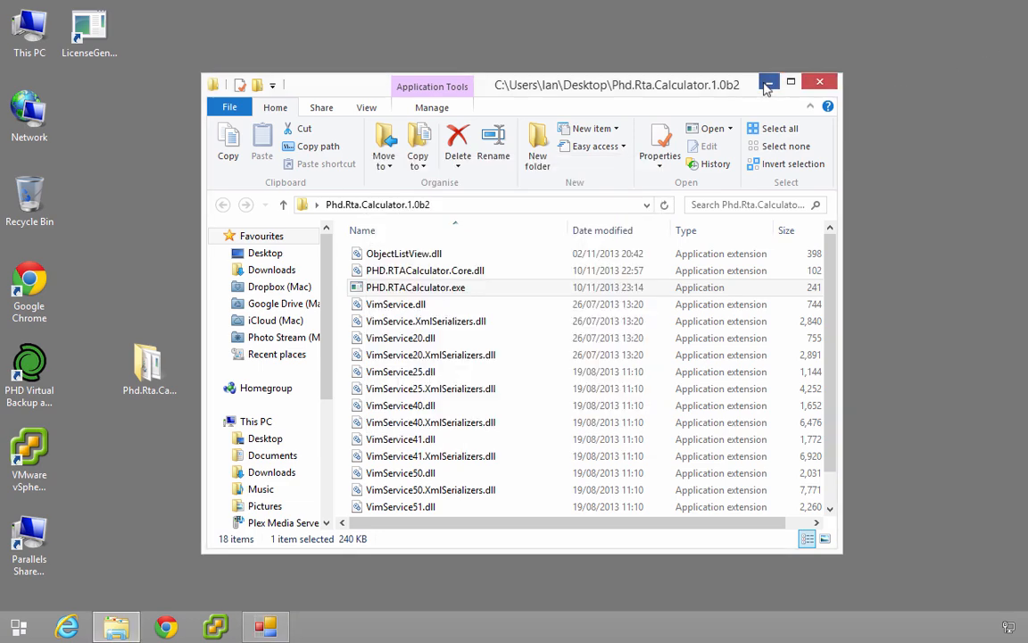
{"action": "double_click", "coordinate": [414, 286]}
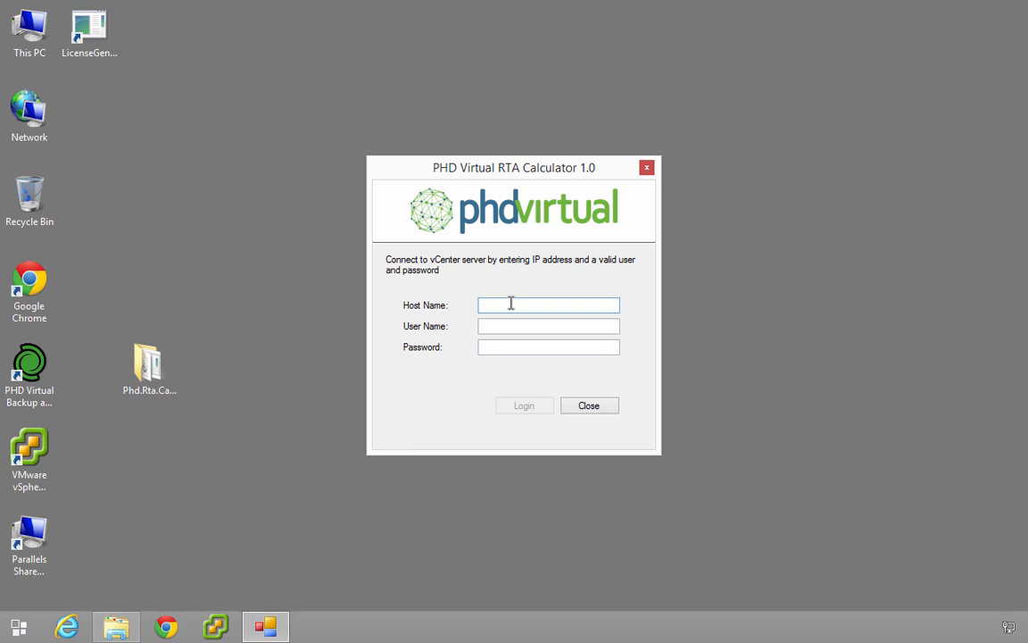
Step: Sign in to host vcenter01 as root with its password
{"action": "type", "text": "vcent"}
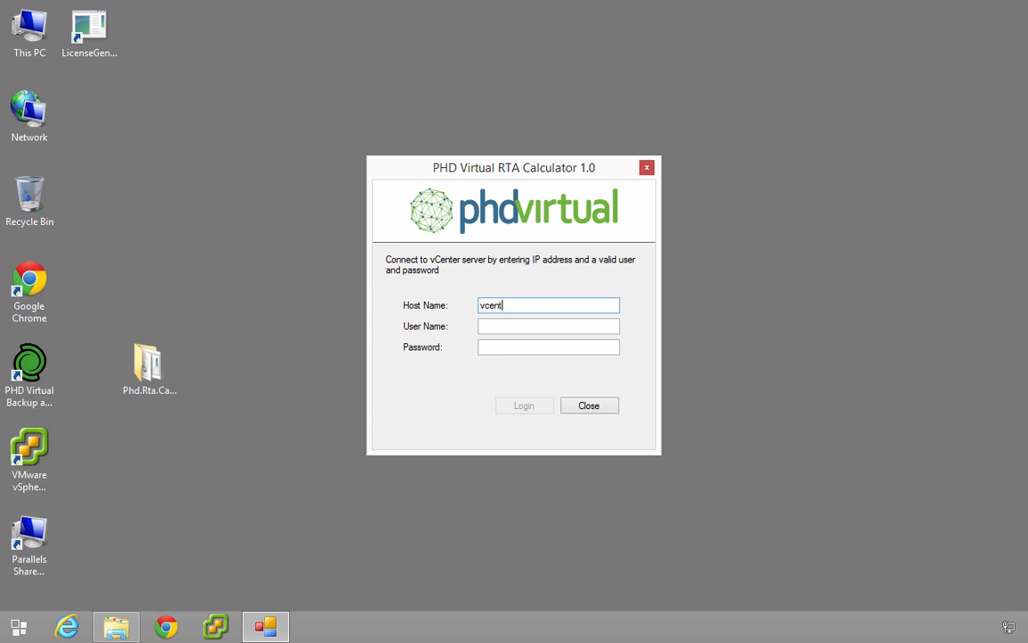
{"action": "left_click", "coordinate": [524, 405]}
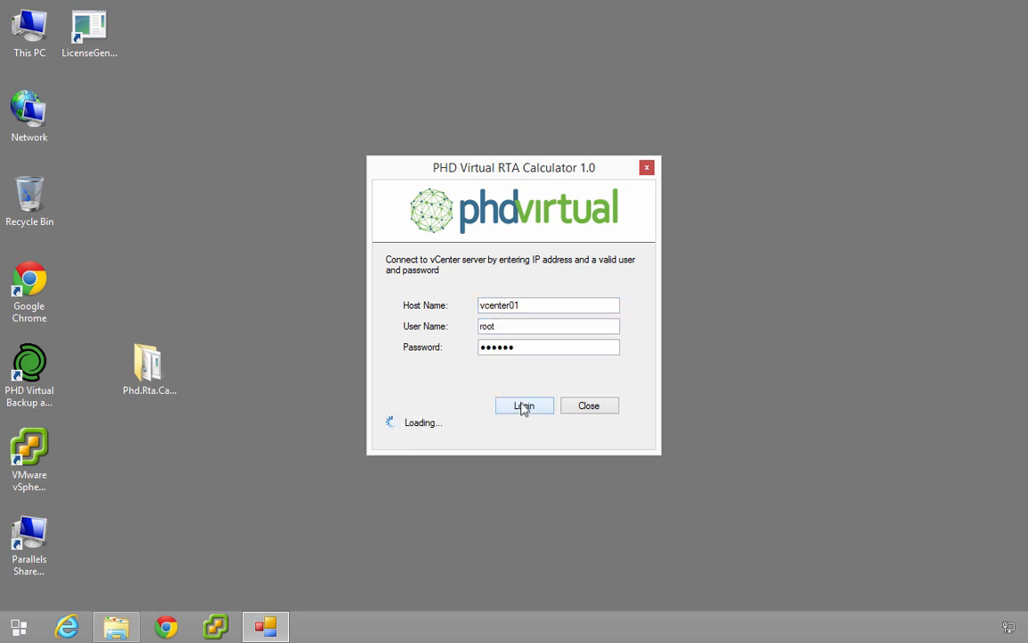
{"action": "left_click", "coordinate": [525, 405]}
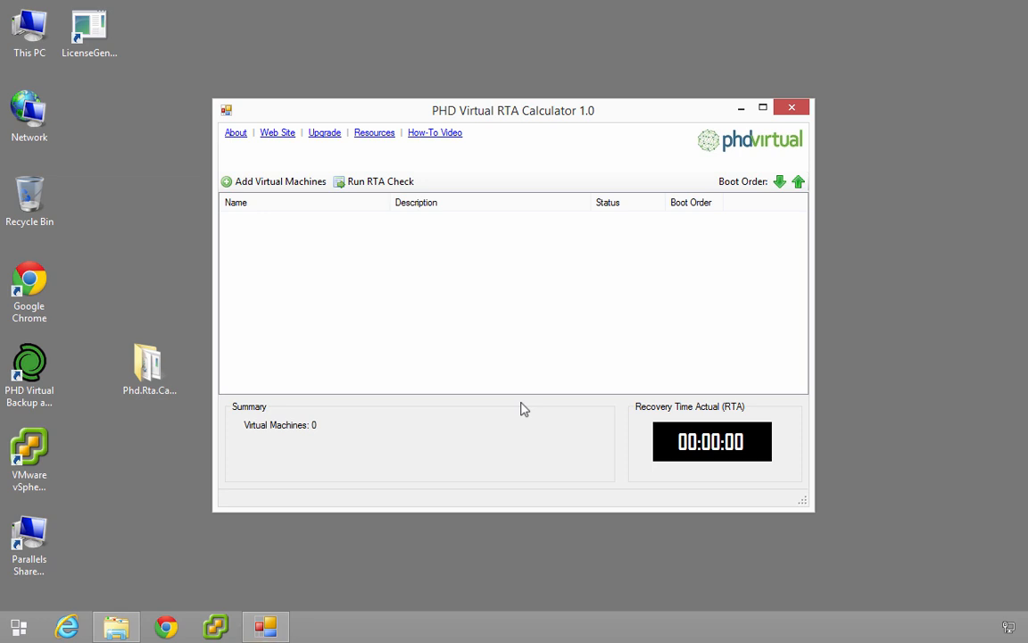
{"action": "mouse_move", "coordinate": [254, 169]}
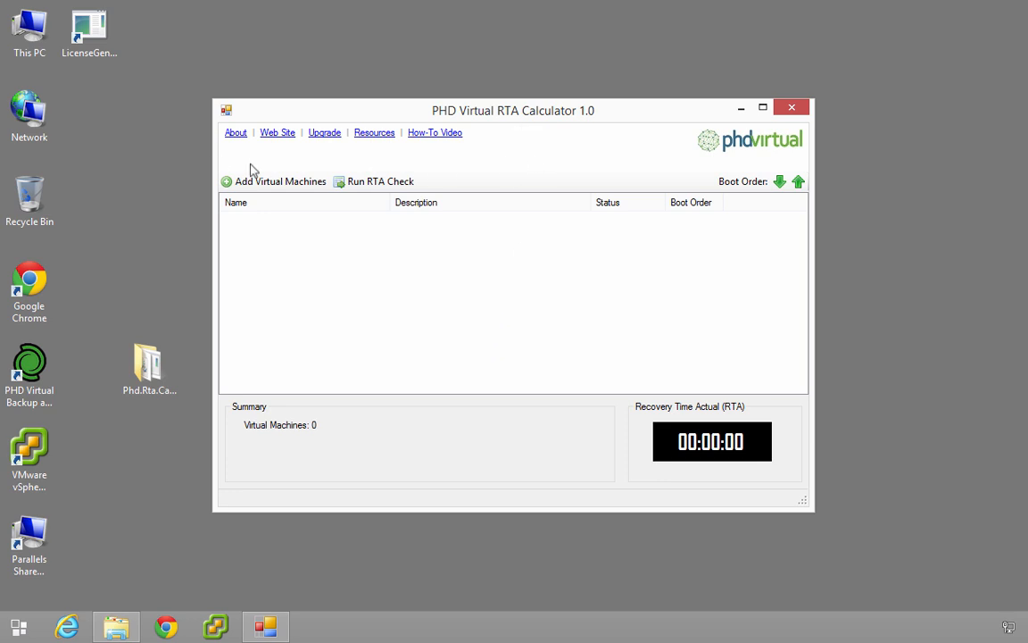
{"action": "mouse_move", "coordinate": [491, 150]}
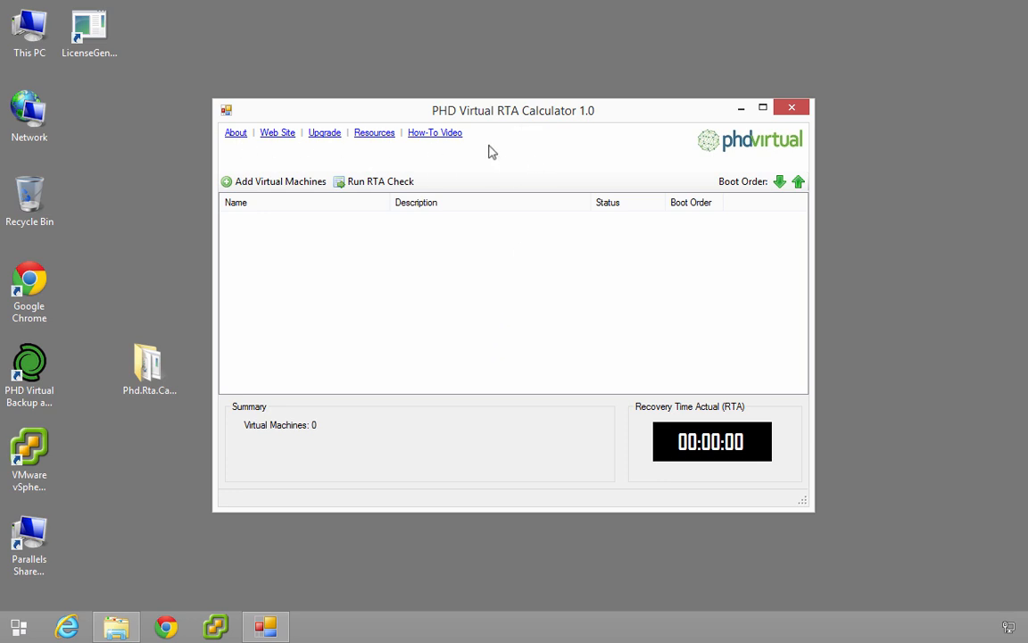
{"action": "mouse_move", "coordinate": [281, 182]}
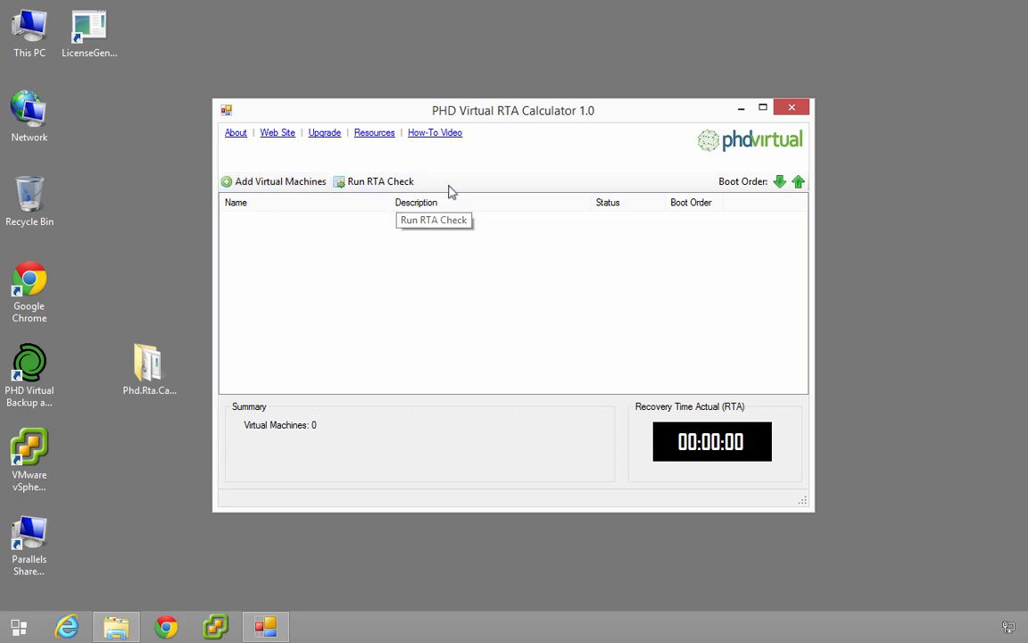
{"action": "mouse_move", "coordinate": [758, 193]}
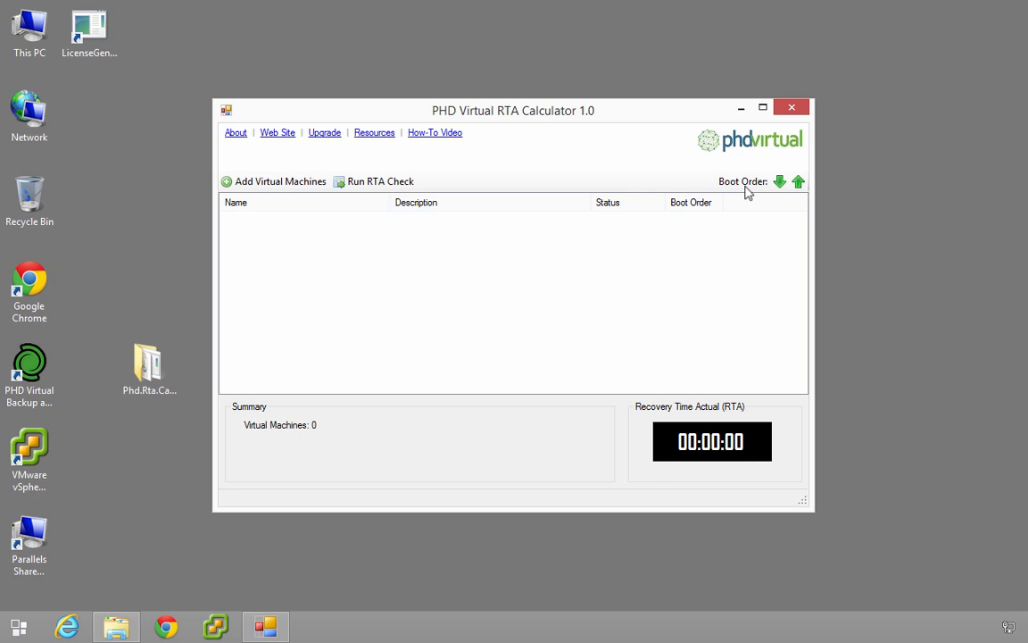
{"action": "mouse_move", "coordinate": [740, 194]}
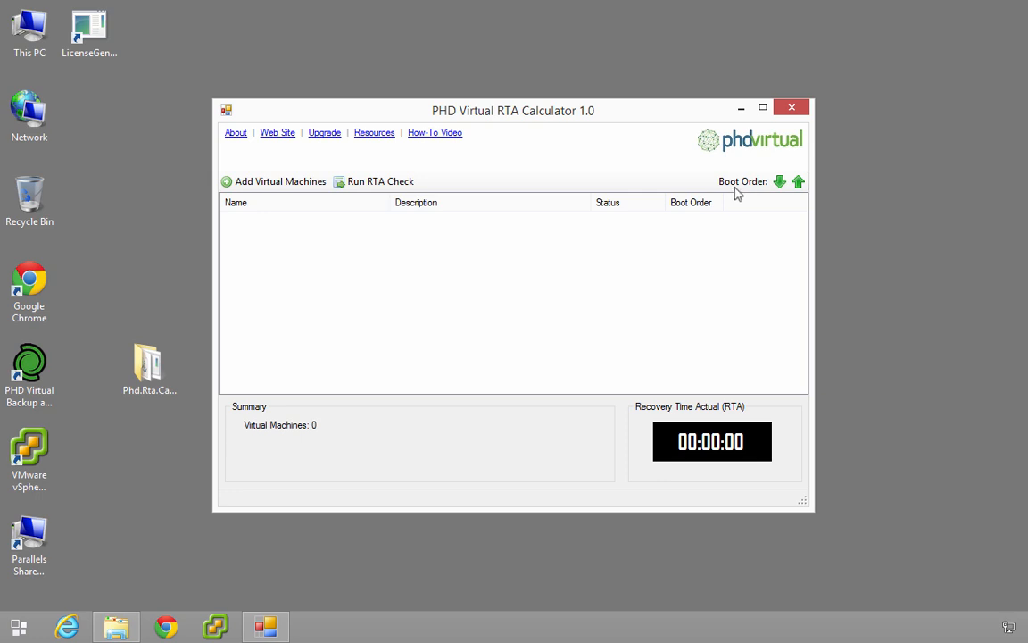
{"action": "mouse_move", "coordinate": [753, 464]}
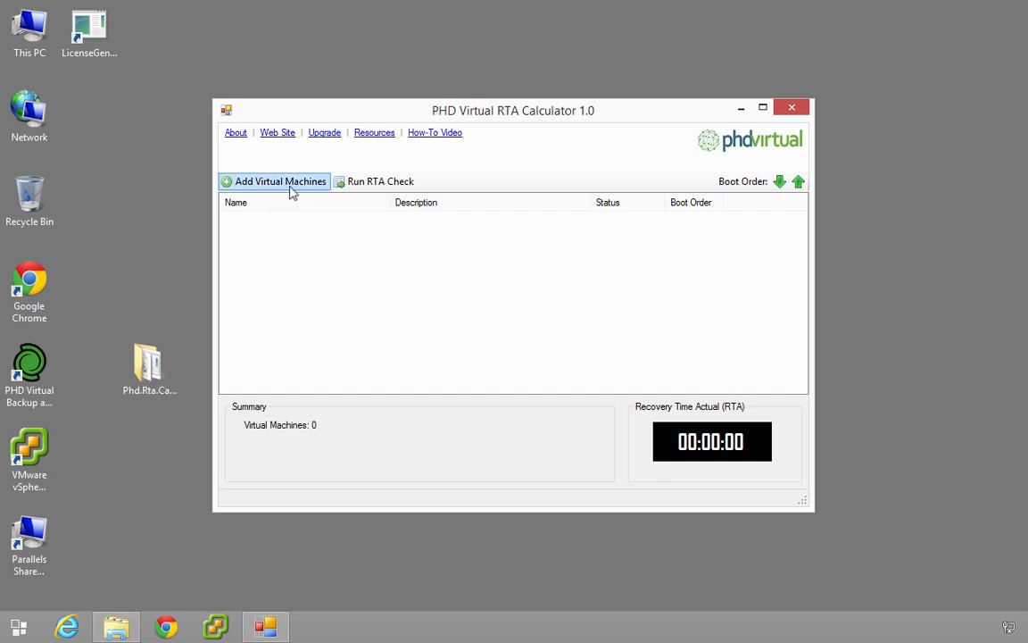
Step: Add DC1, Dev - Database 2, Dev - VPN 1 and RTA Test 1 from the available virtual machines list
{"action": "left_click", "coordinate": [280, 182]}
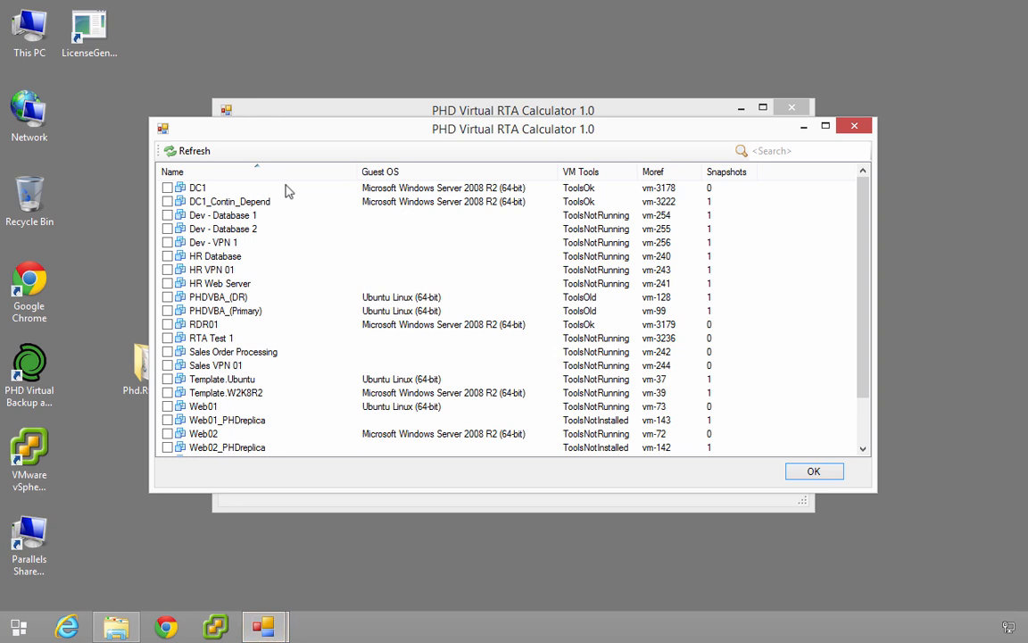
{"action": "mouse_move", "coordinate": [166, 187]}
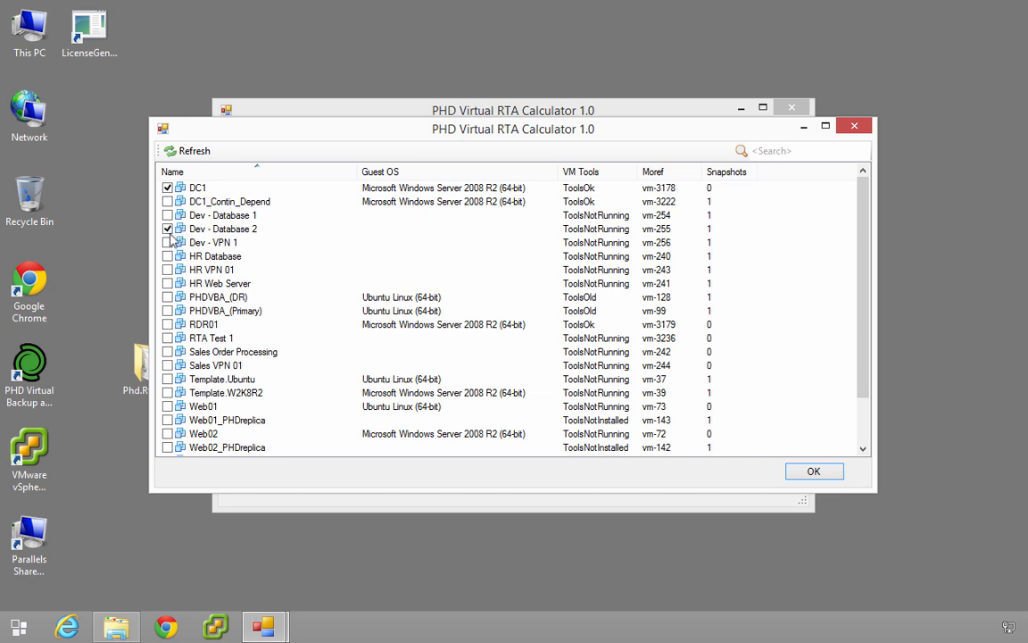
{"action": "left_click", "coordinate": [167, 242]}
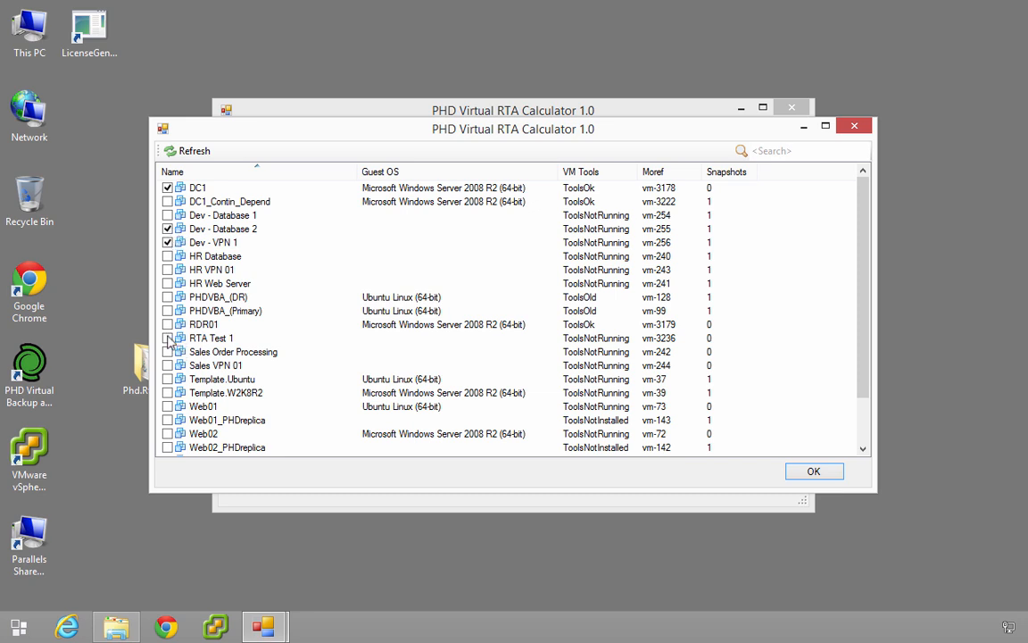
{"action": "mouse_move", "coordinate": [212, 193]}
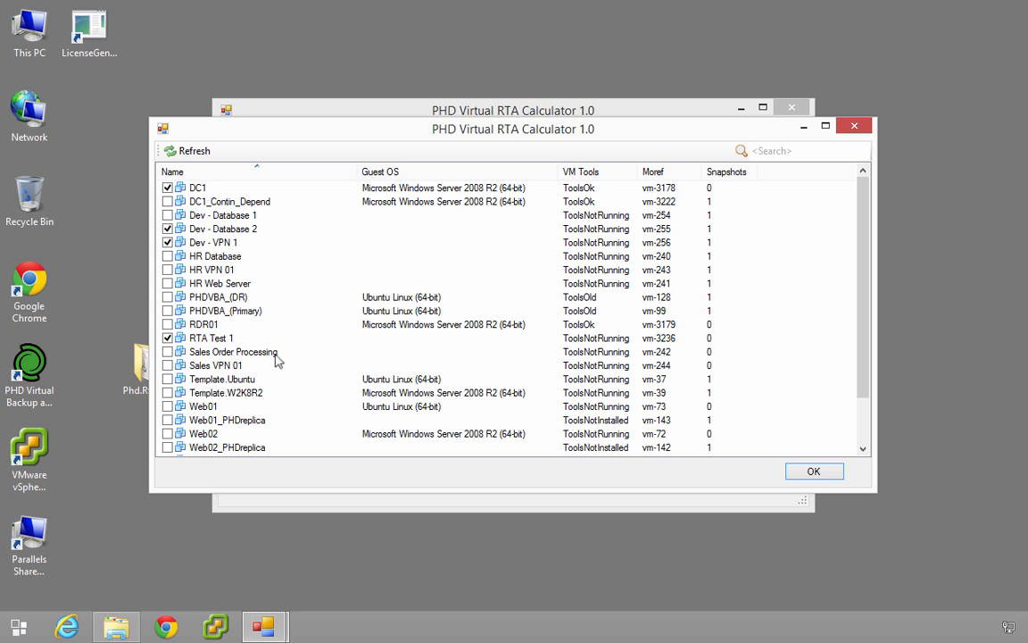
{"action": "mouse_move", "coordinate": [248, 286]}
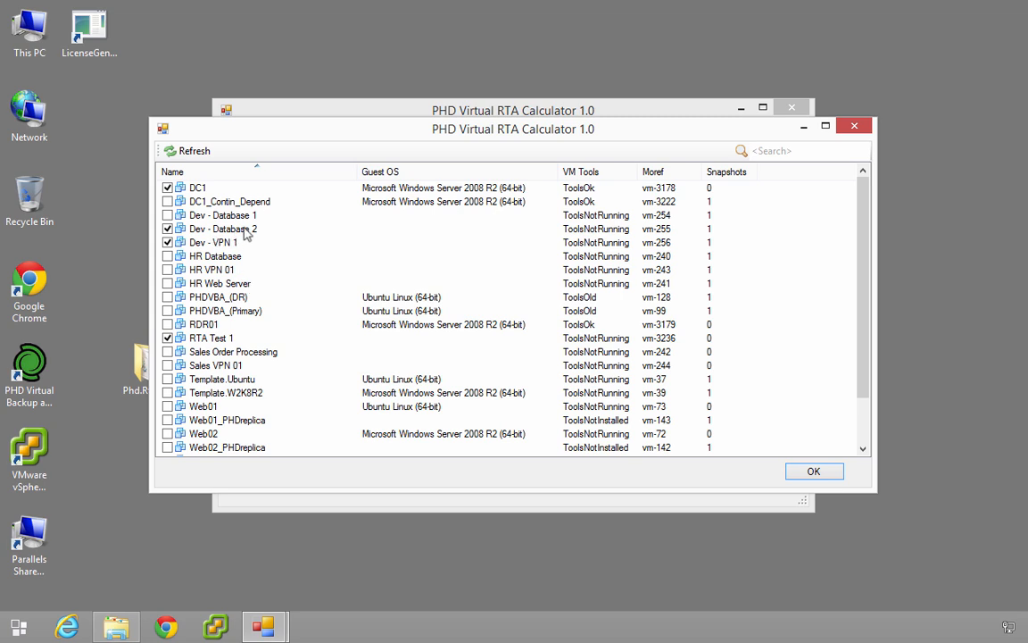
{"action": "mouse_move", "coordinate": [234, 254]}
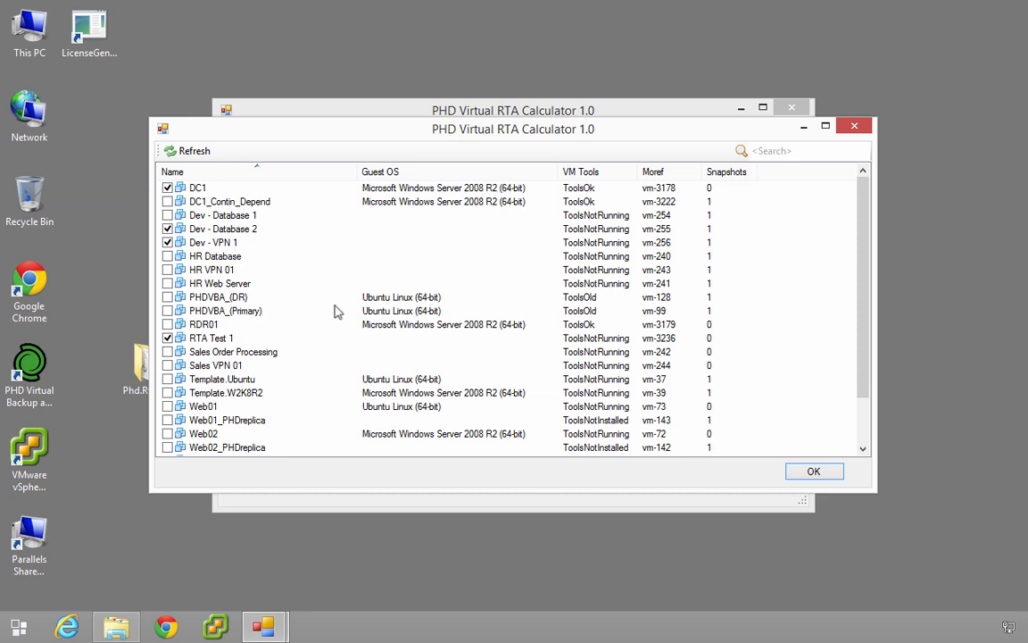
{"action": "mouse_move", "coordinate": [489, 309]}
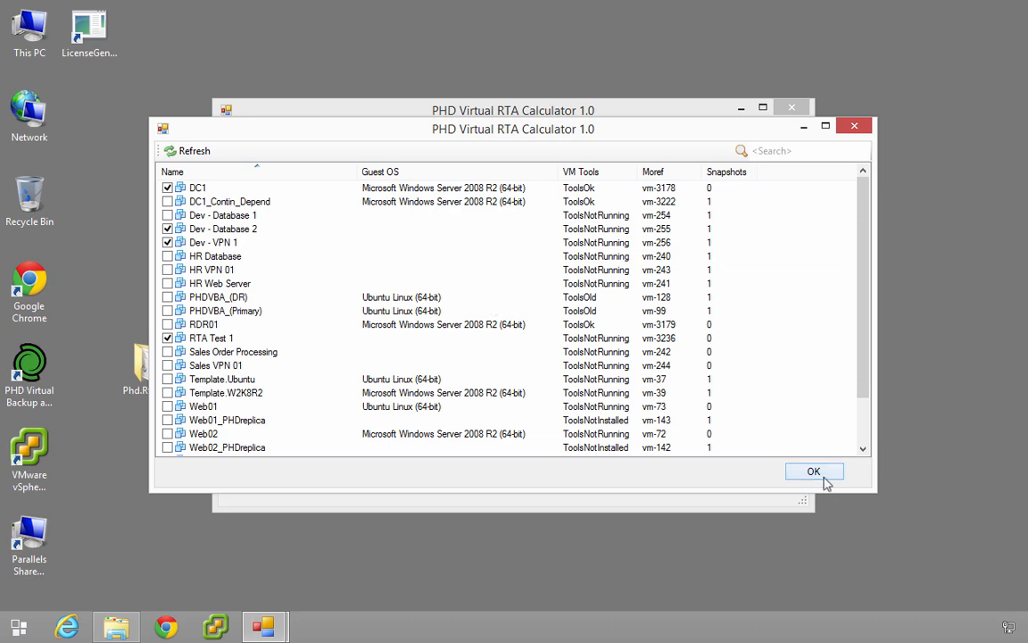
{"action": "left_click", "coordinate": [814, 471]}
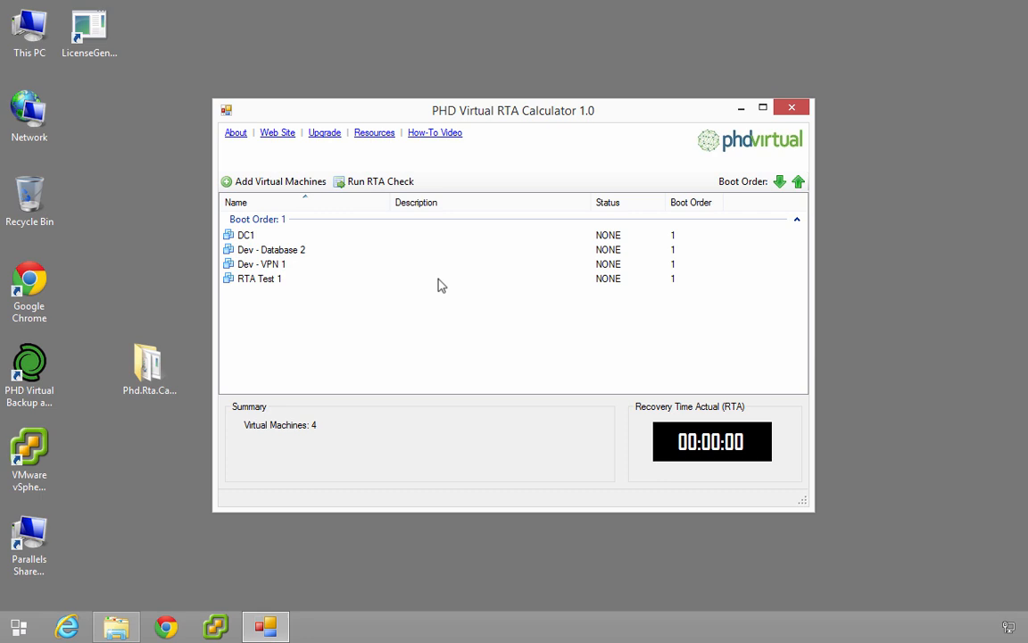
{"action": "mouse_move", "coordinate": [280, 245]}
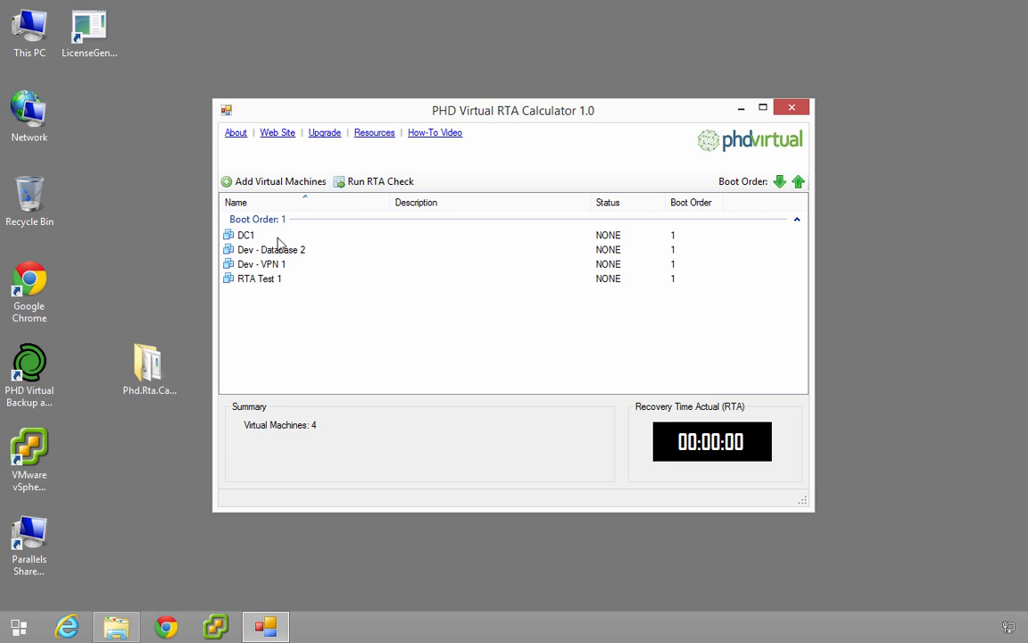
Step: Move Dev - Database 2 to boot order 2, leaving DC1 in boot order 1
{"action": "left_click", "coordinate": [247, 236]}
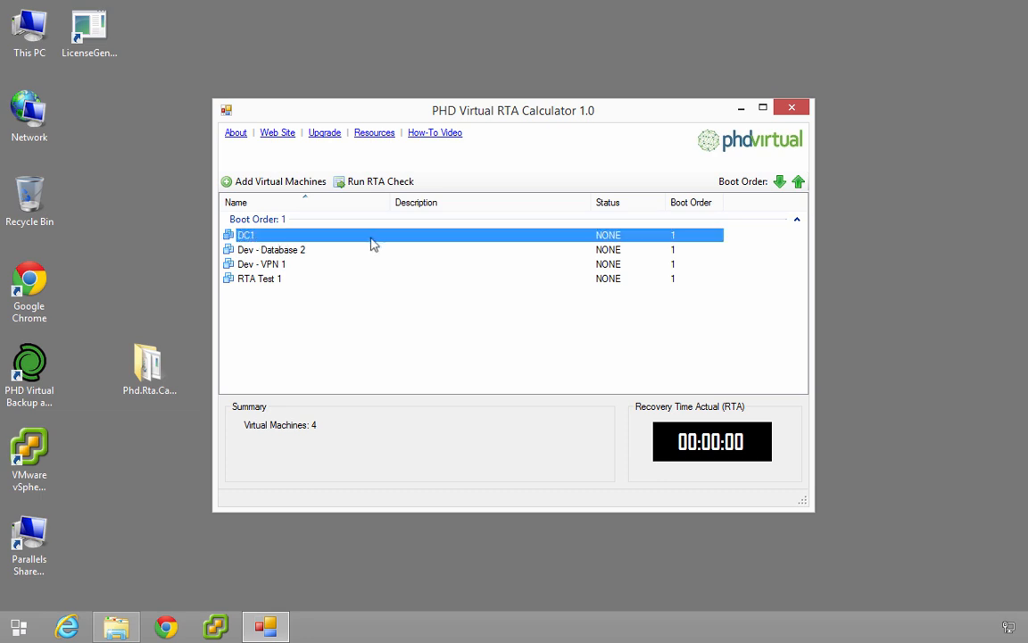
{"action": "mouse_move", "coordinate": [286, 255]}
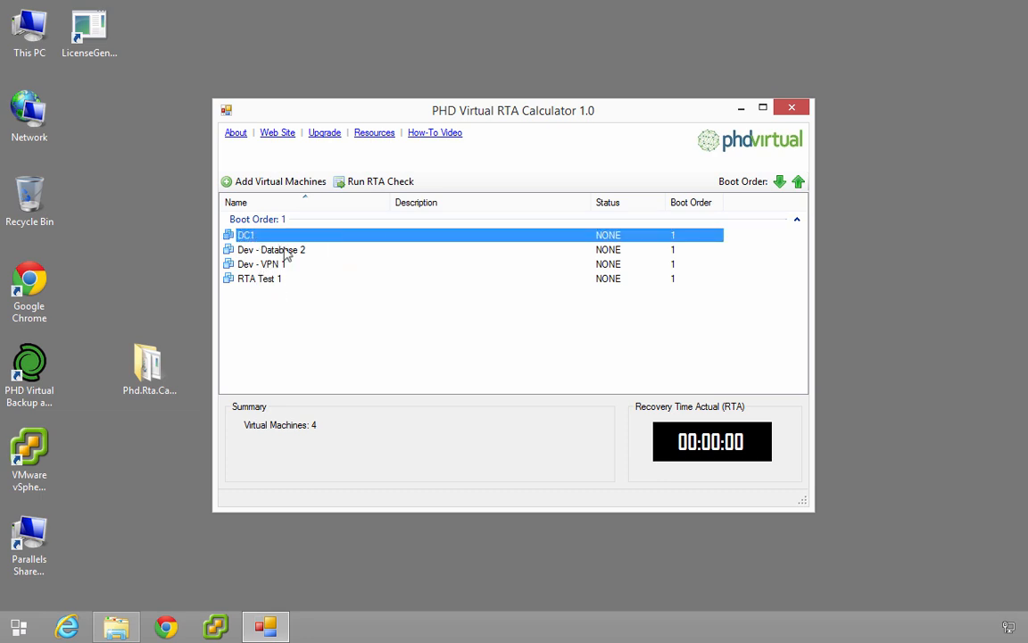
{"action": "left_click", "coordinate": [780, 182]}
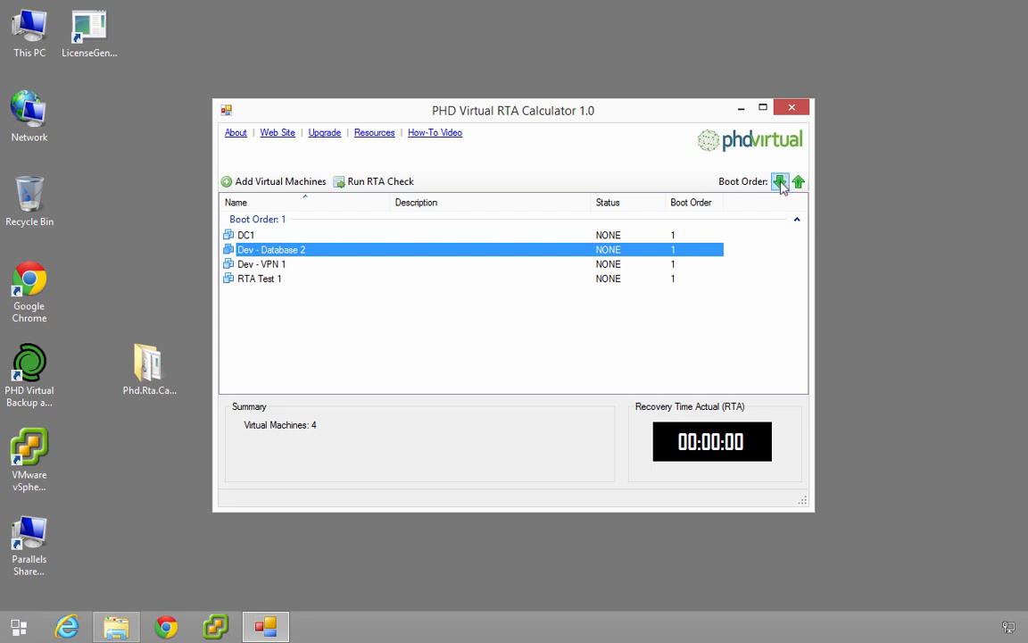
{"action": "left_click", "coordinate": [780, 182]}
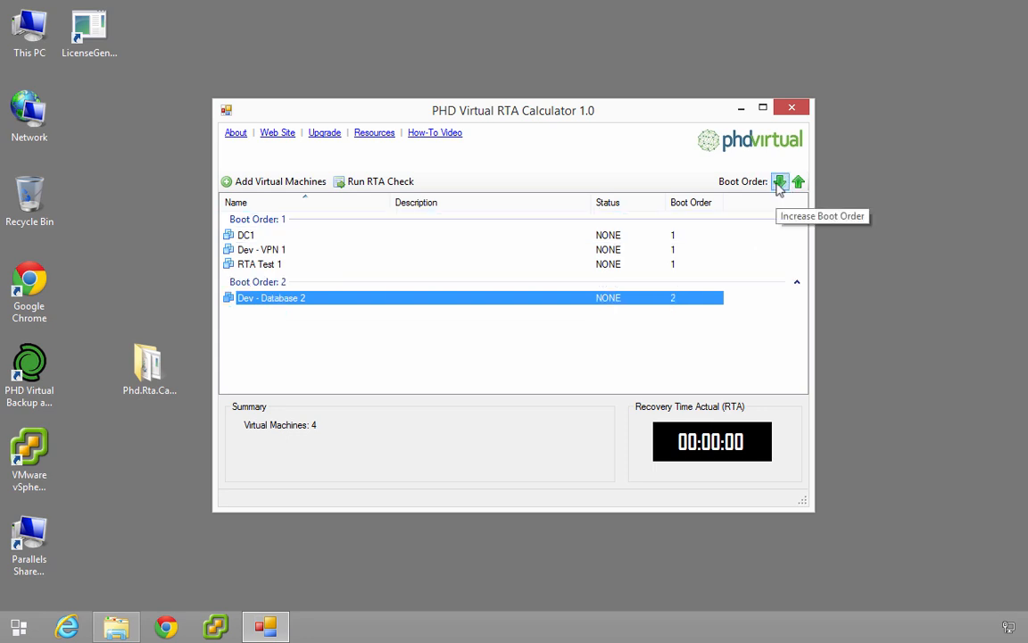
{"action": "mouse_move", "coordinate": [789, 189]}
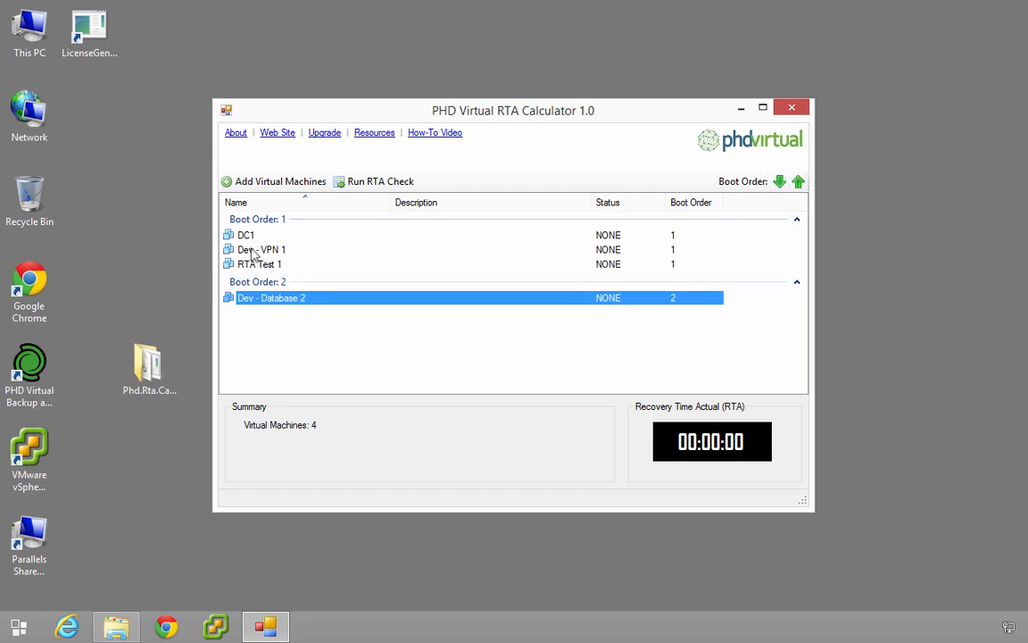
Step: Raise Dev - VPN 1 and RTA Test 1 to boot order 3
{"action": "left_click", "coordinate": [778, 182]}
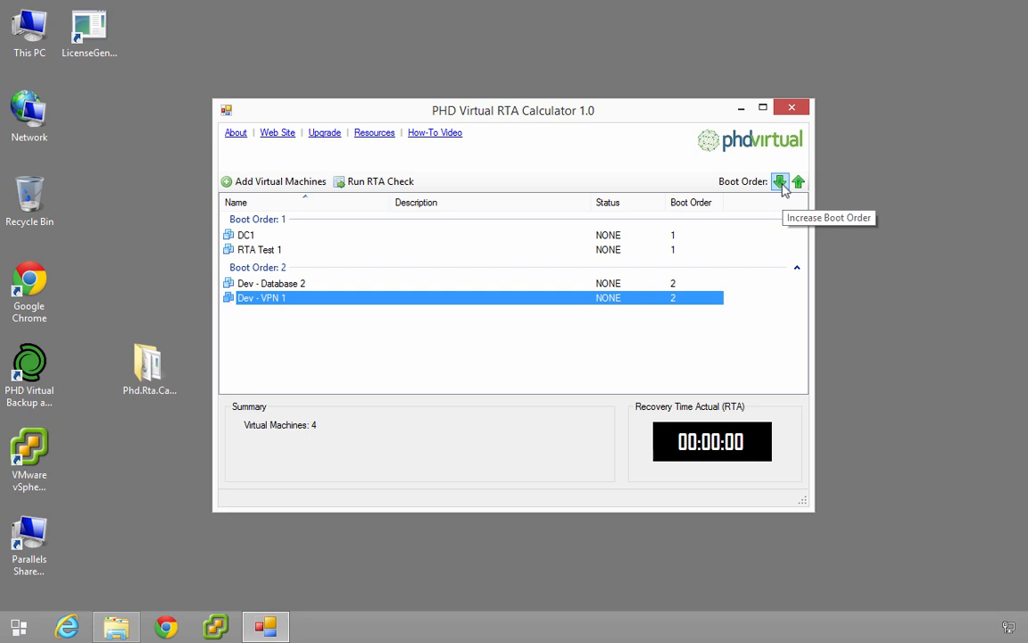
{"action": "left_click", "coordinate": [779, 182]}
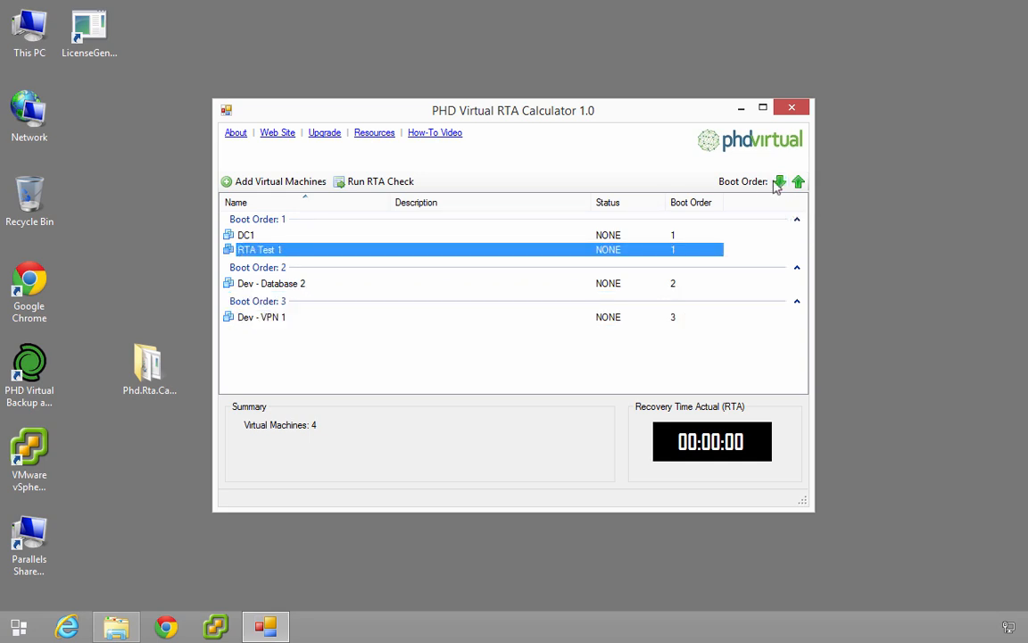
{"action": "left_click", "coordinate": [778, 182]}
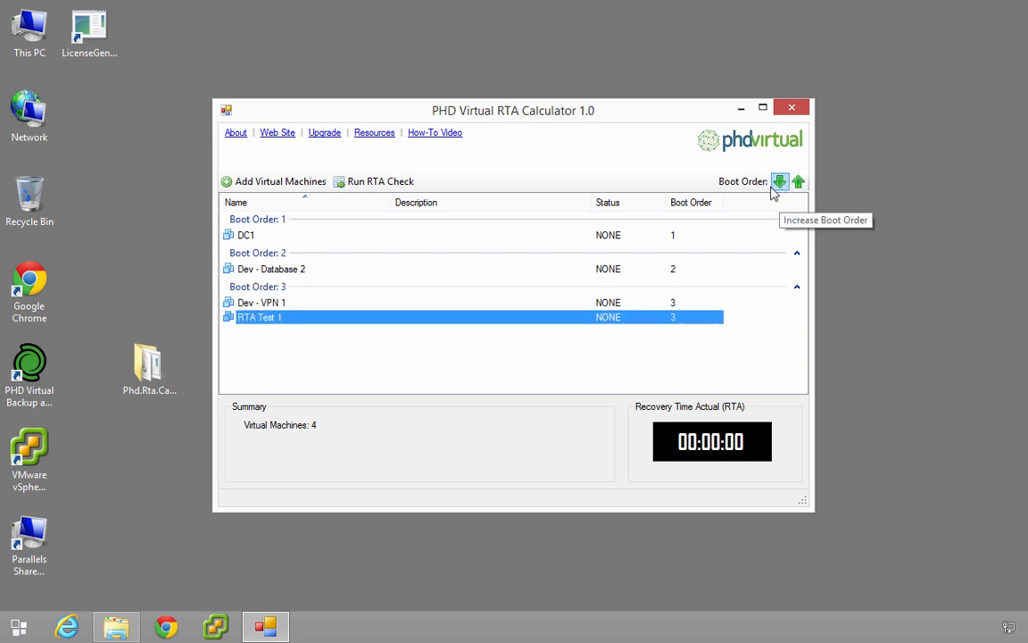
{"action": "mouse_move", "coordinate": [414, 361]}
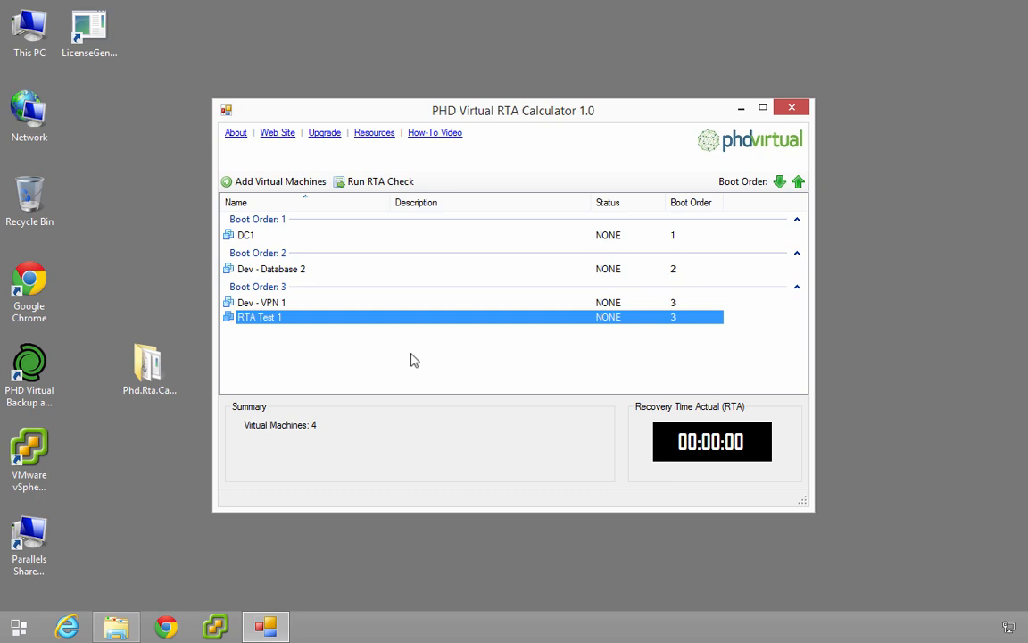
{"action": "mouse_move", "coordinate": [504, 243]}
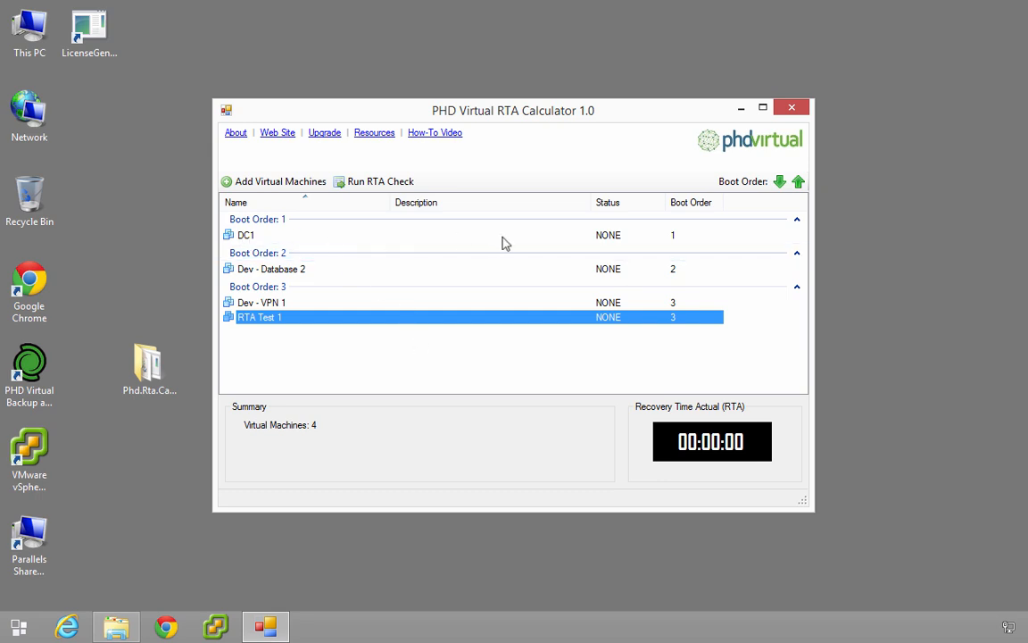
{"action": "mouse_move", "coordinate": [414, 243]}
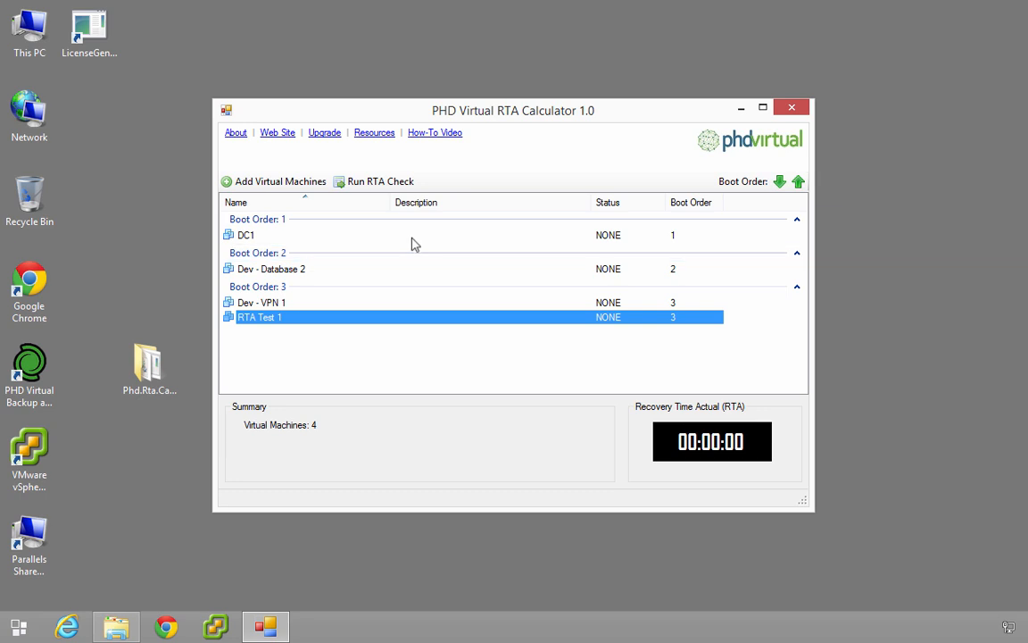
{"action": "mouse_move", "coordinate": [312, 277]}
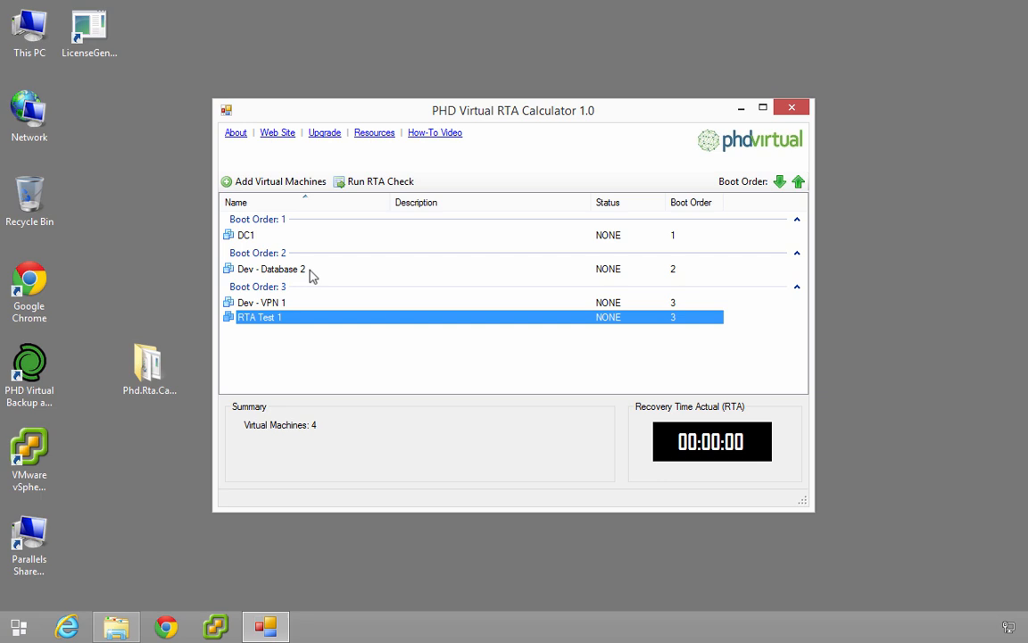
{"action": "mouse_move", "coordinate": [328, 275]}
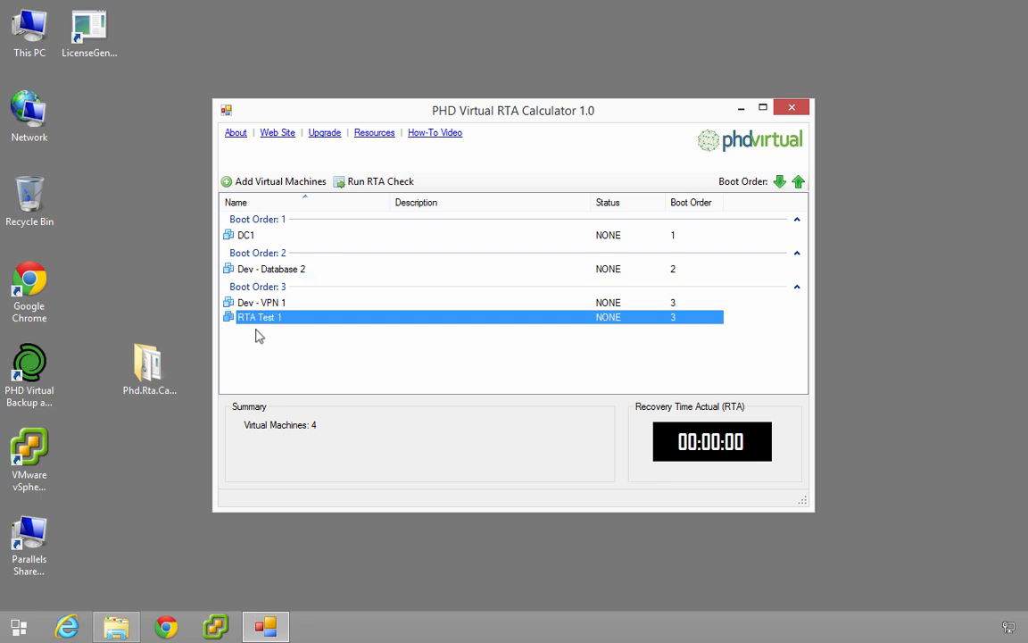
{"action": "mouse_move", "coordinate": [278, 339]}
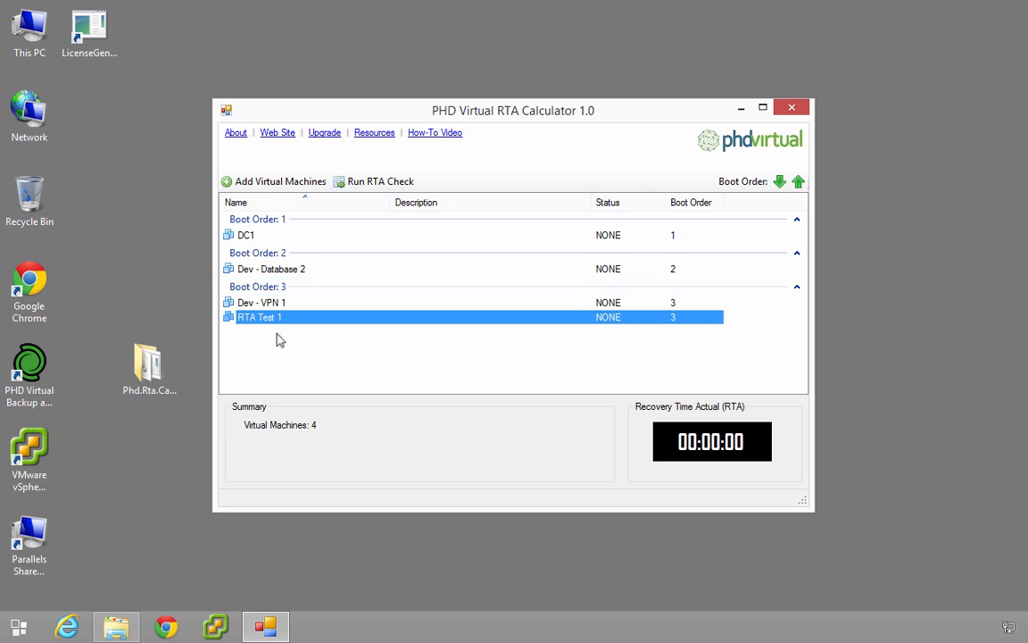
{"action": "mouse_move", "coordinate": [282, 328]}
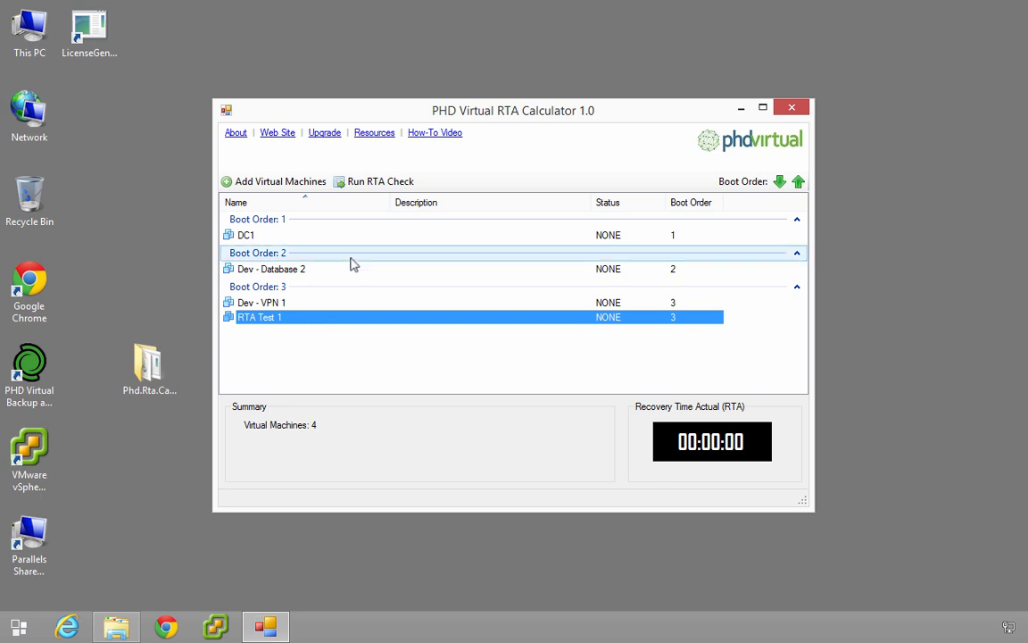
{"action": "mouse_move", "coordinate": [380, 182]}
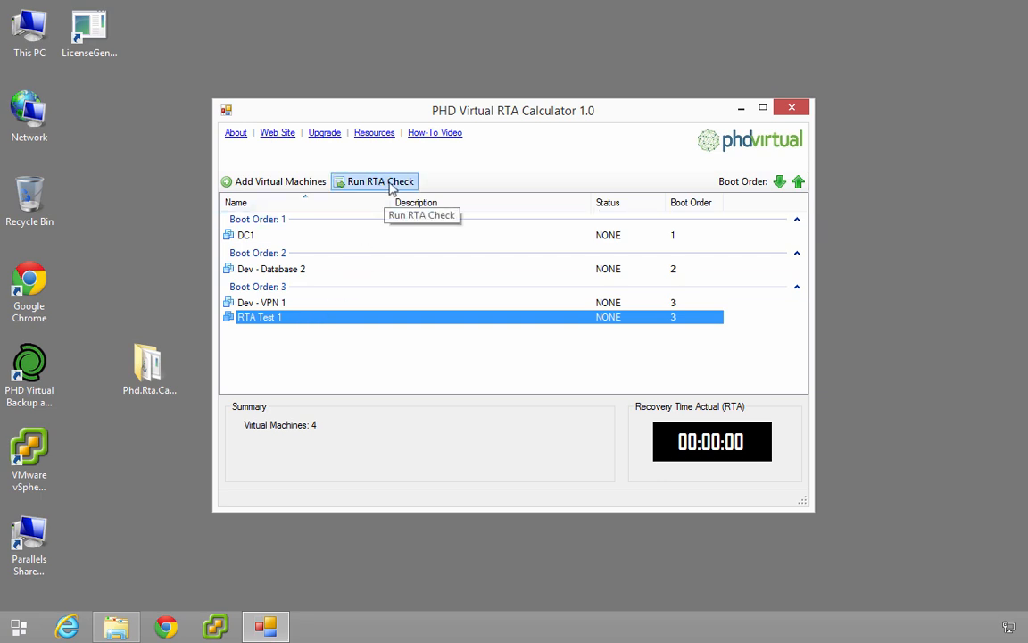
Step: Run the RTA check so DC1 starts creating its clone and the timer counts up
{"action": "left_click", "coordinate": [373, 182]}
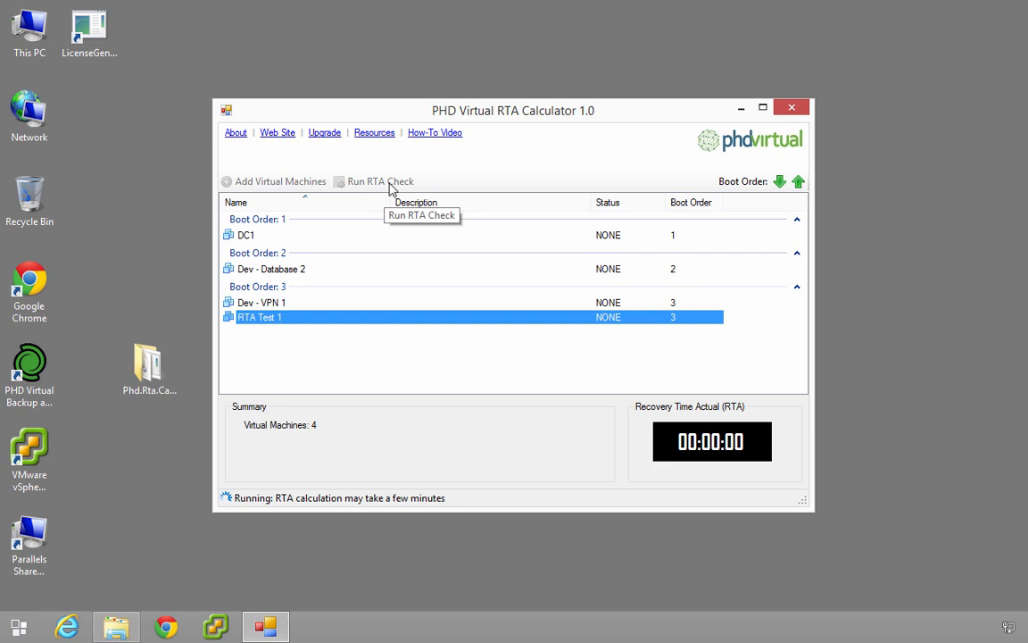
{"action": "left_click", "coordinate": [374, 182]}
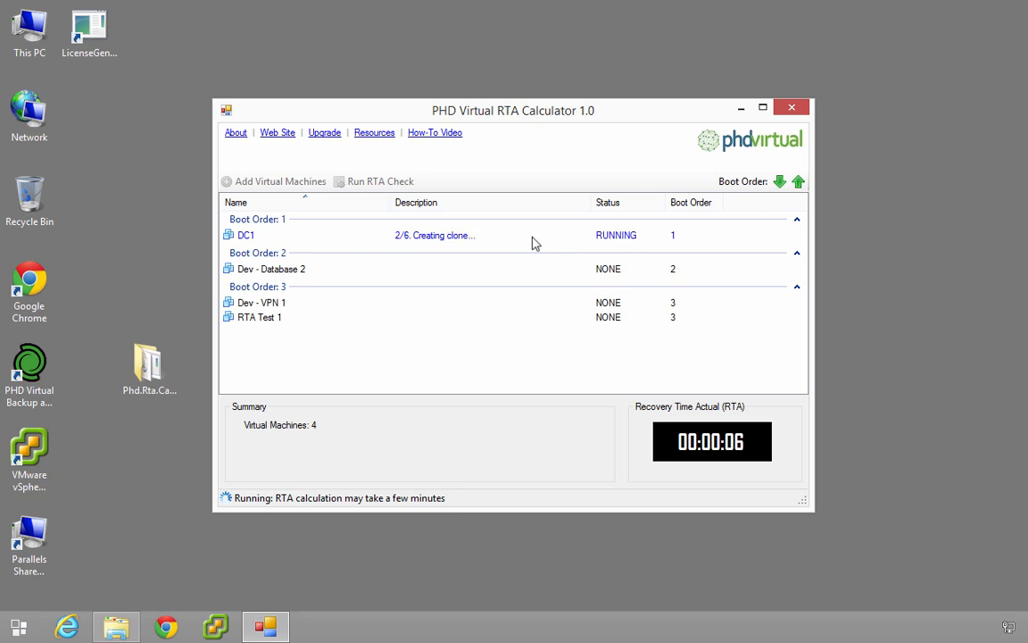
{"action": "mouse_move", "coordinate": [375, 403]}
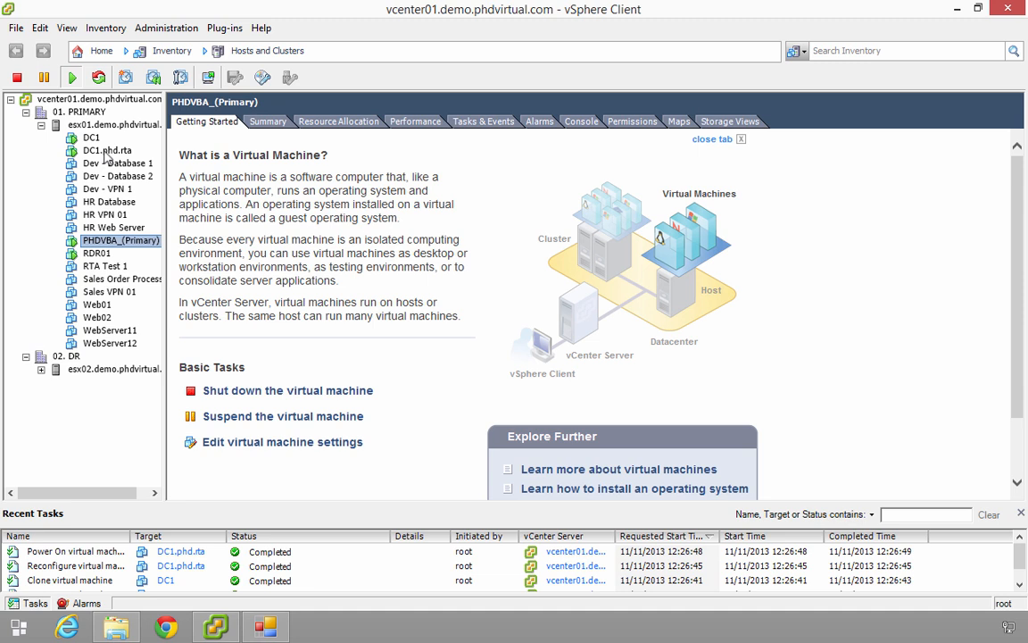
Step: View DC1.phd.rta's Network adapter 1 status in Edit Settings, showing disconnected, and close it
{"action": "left_click", "coordinate": [107, 150]}
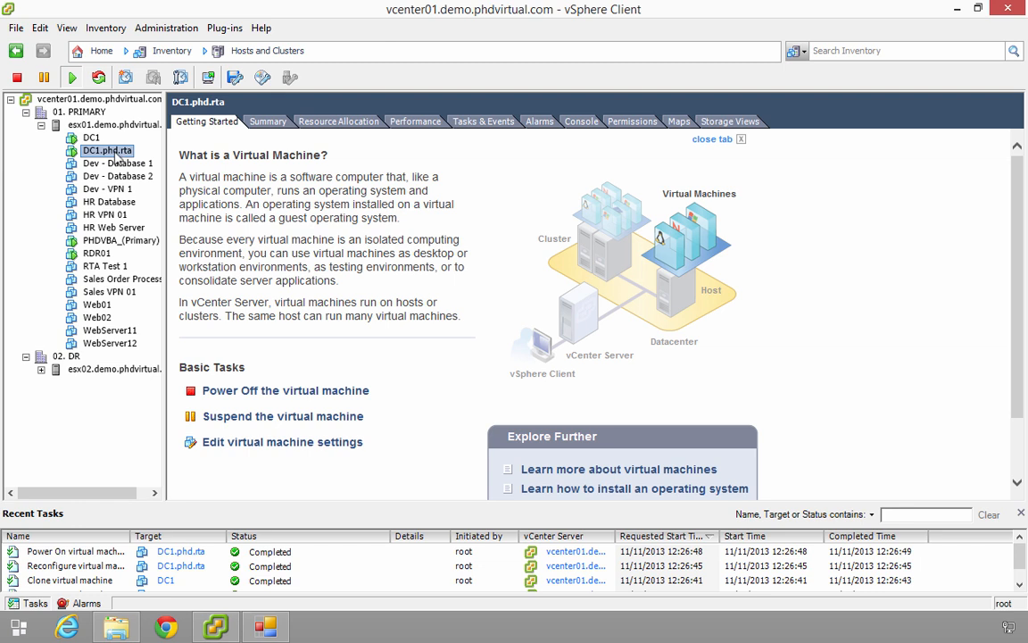
{"action": "right_click", "coordinate": [108, 150]}
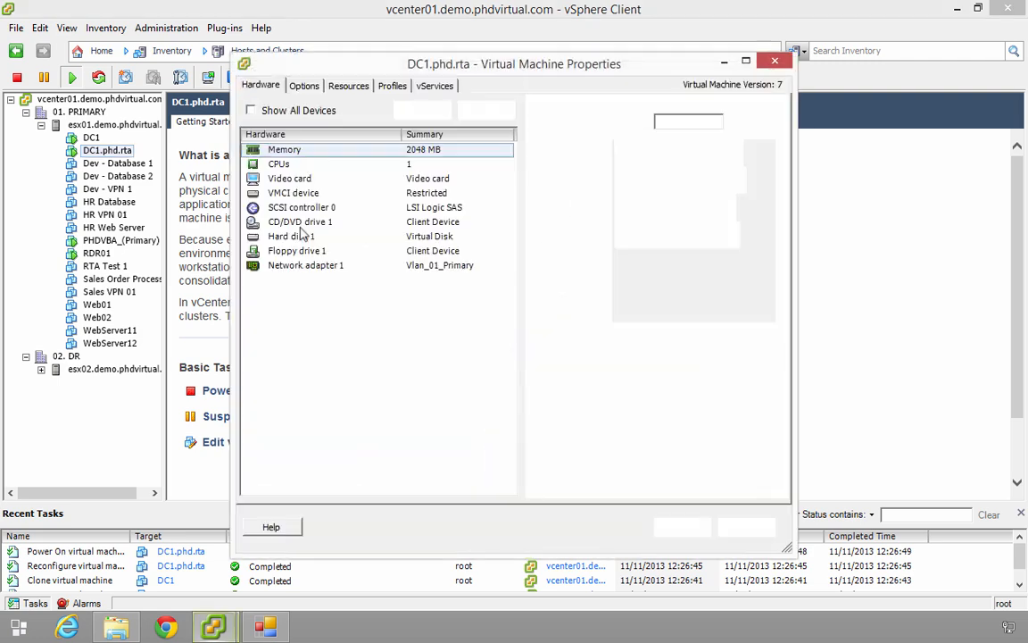
{"action": "left_click", "coordinate": [305, 265]}
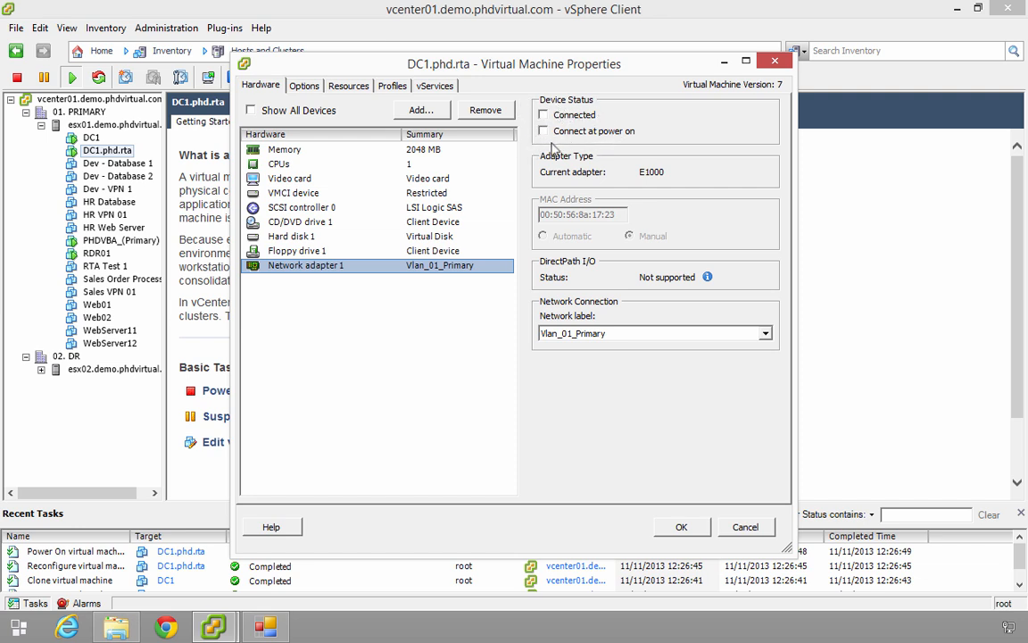
{"action": "mouse_move", "coordinate": [692, 449]}
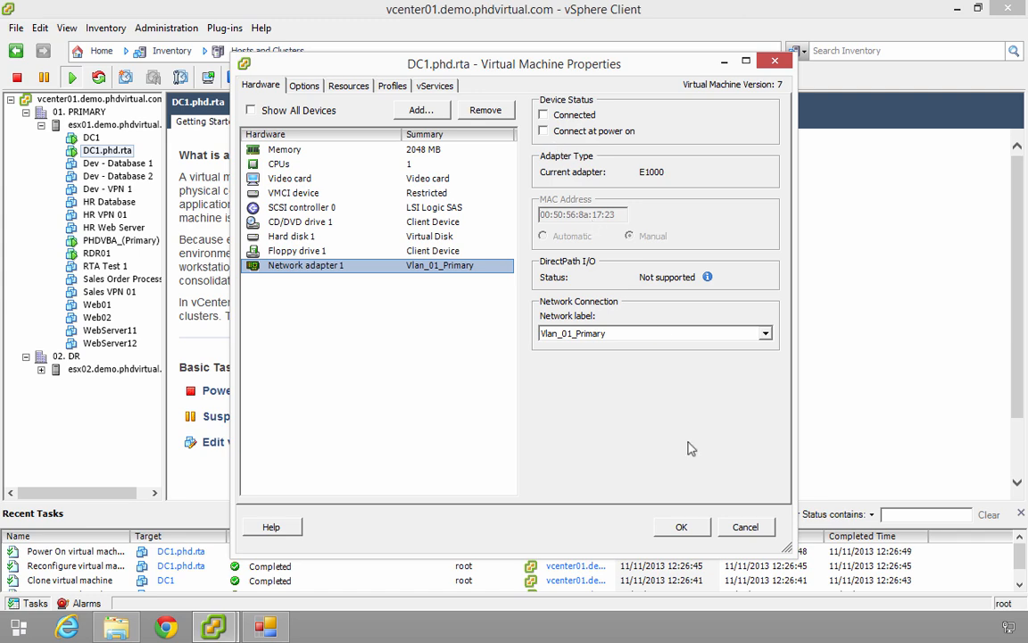
{"action": "left_click", "coordinate": [746, 526]}
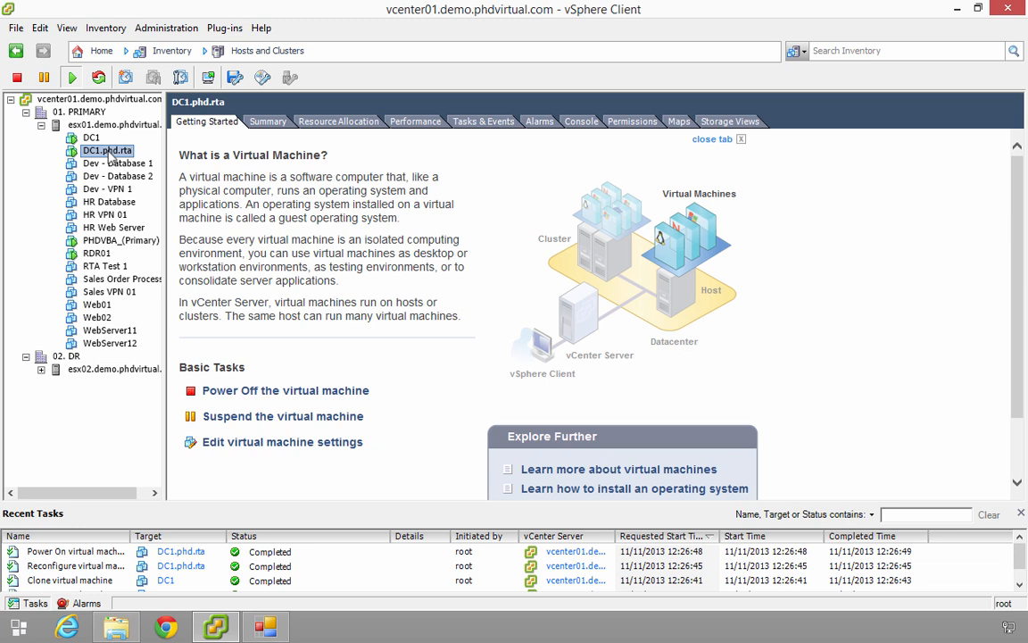
Step: Bring the RTA Calculator forward and select the Dev - Database 2 clone in the vSphere inventory
{"action": "left_click", "coordinate": [264, 625]}
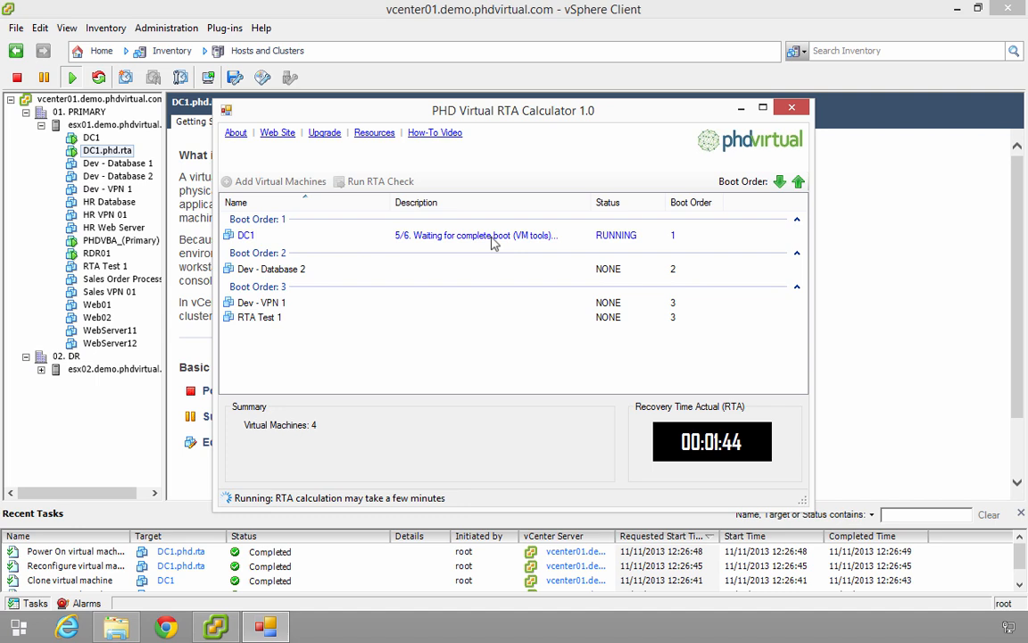
{"action": "mouse_move", "coordinate": [564, 245]}
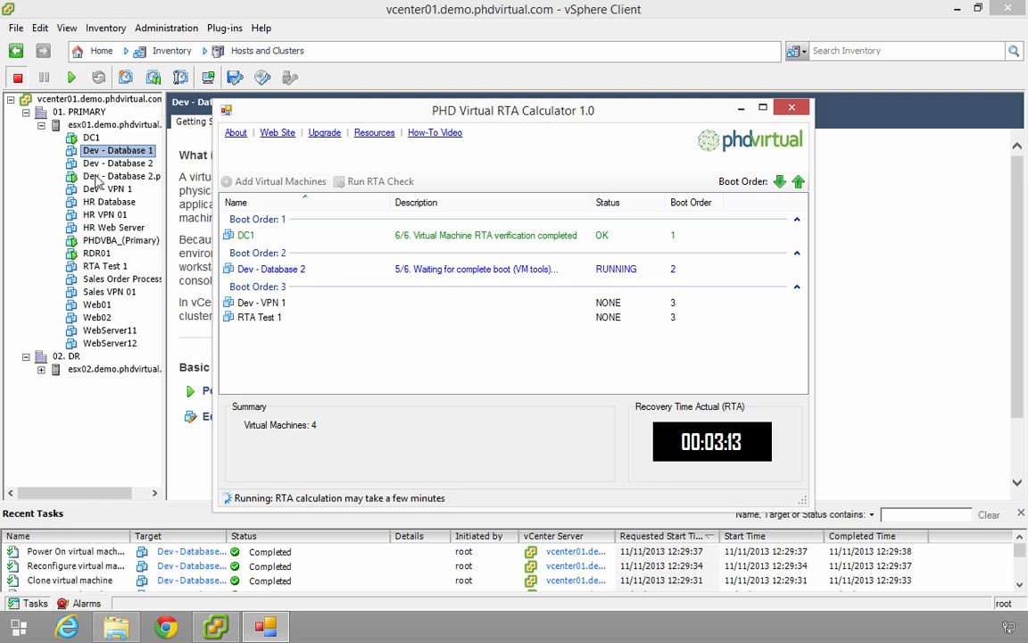
{"action": "left_click", "coordinate": [121, 177]}
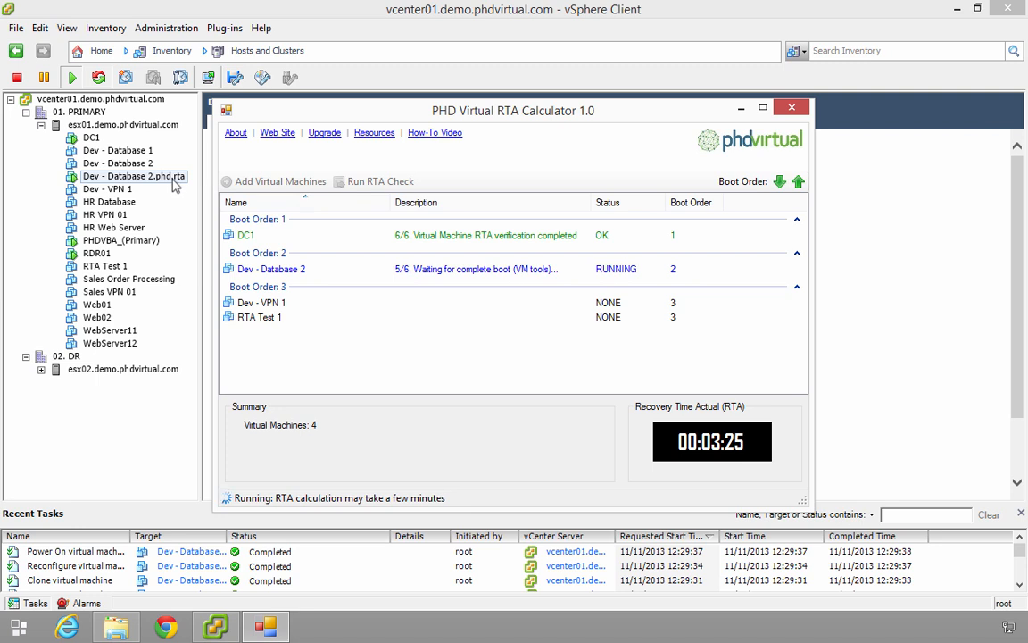
{"action": "mouse_move", "coordinate": [275, 246]}
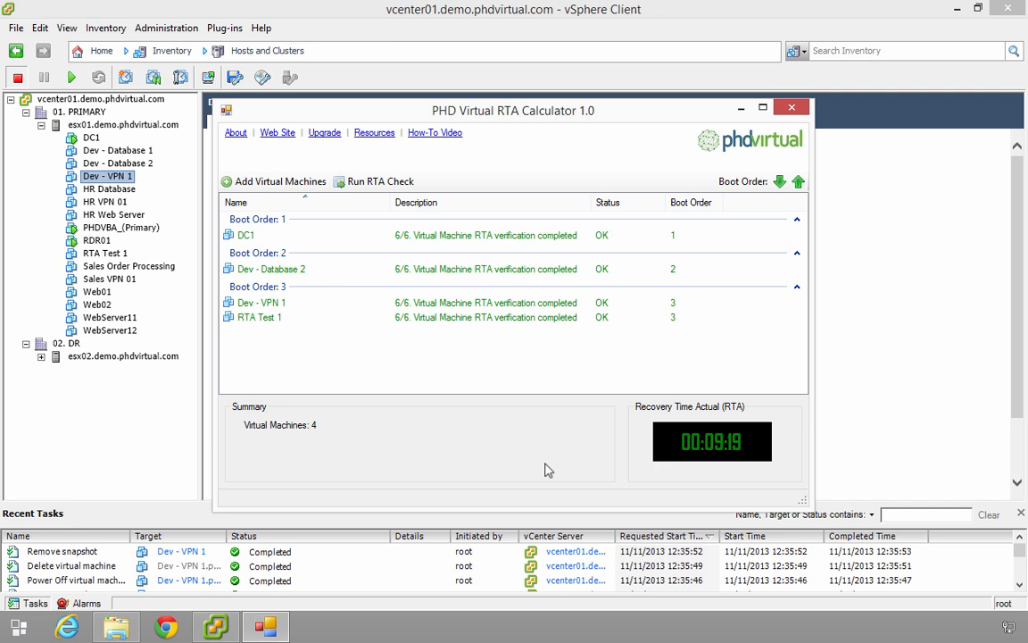
{"action": "mouse_move", "coordinate": [835, 457]}
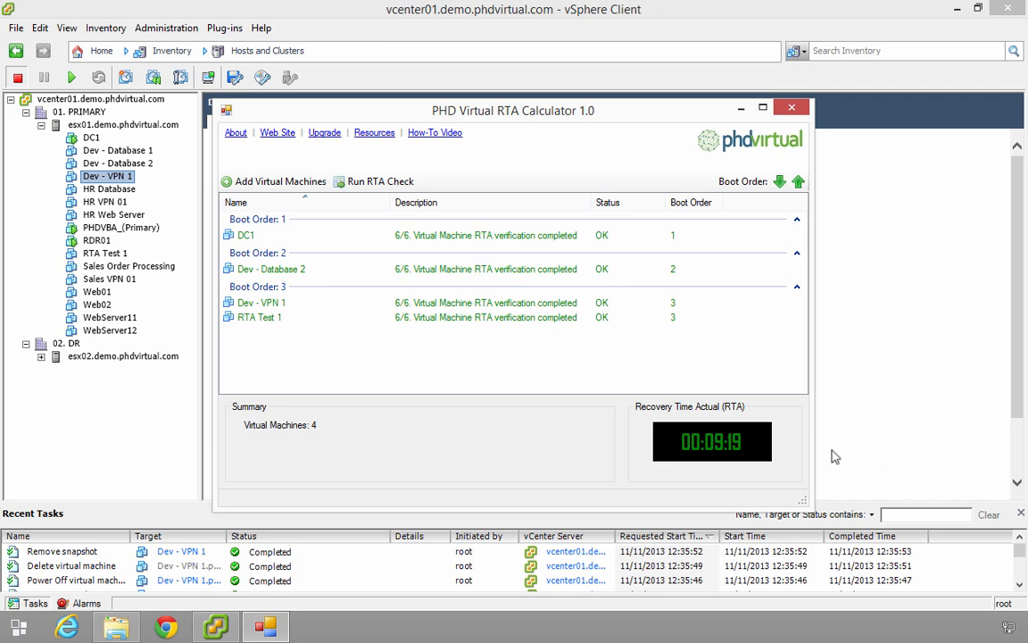
{"action": "mouse_move", "coordinate": [748, 460]}
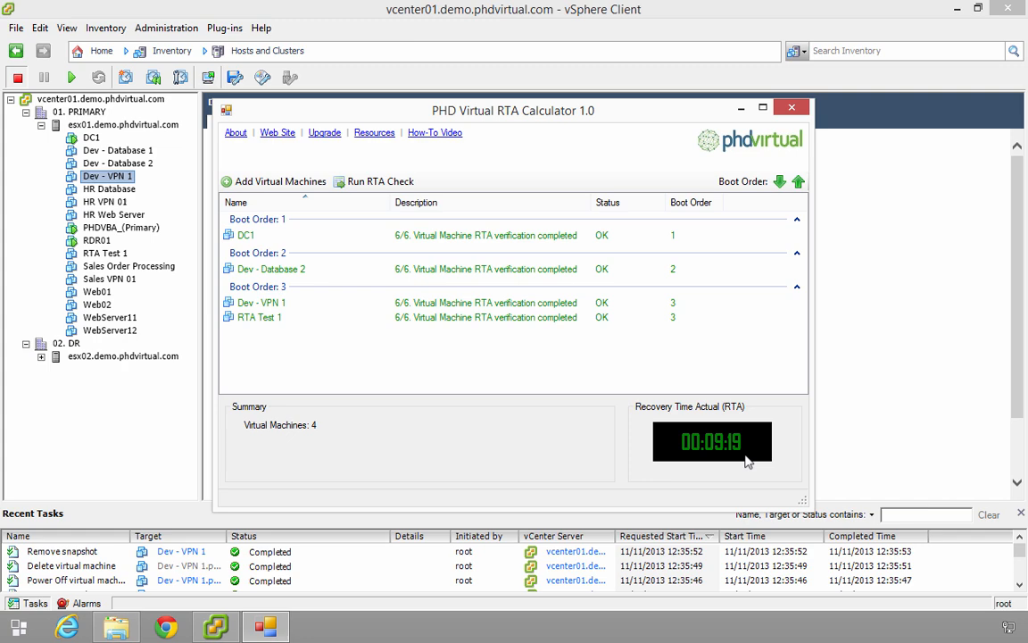
{"action": "mouse_move", "coordinate": [384, 391]}
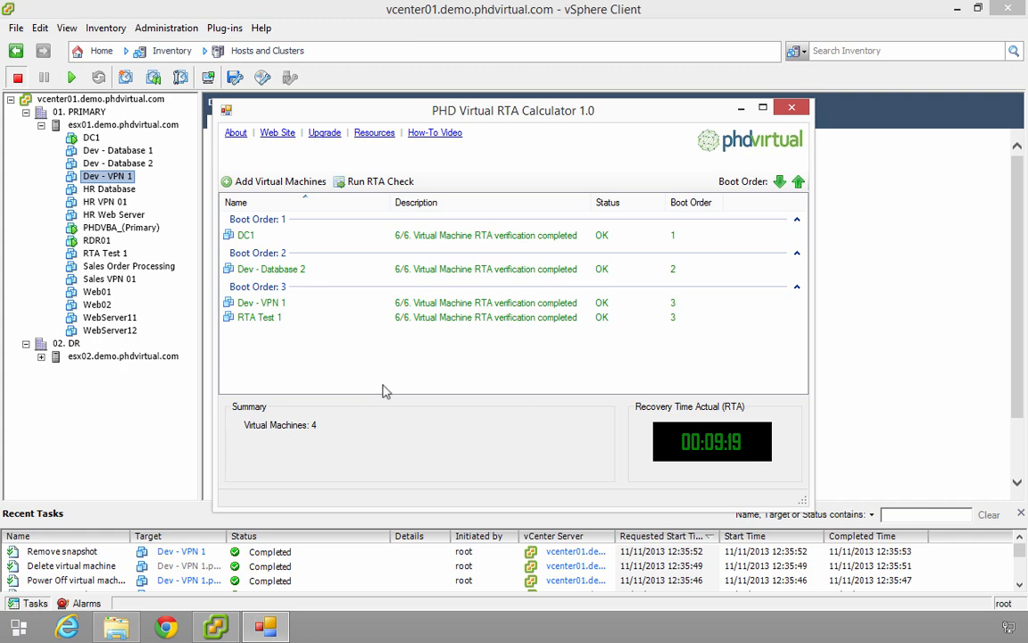